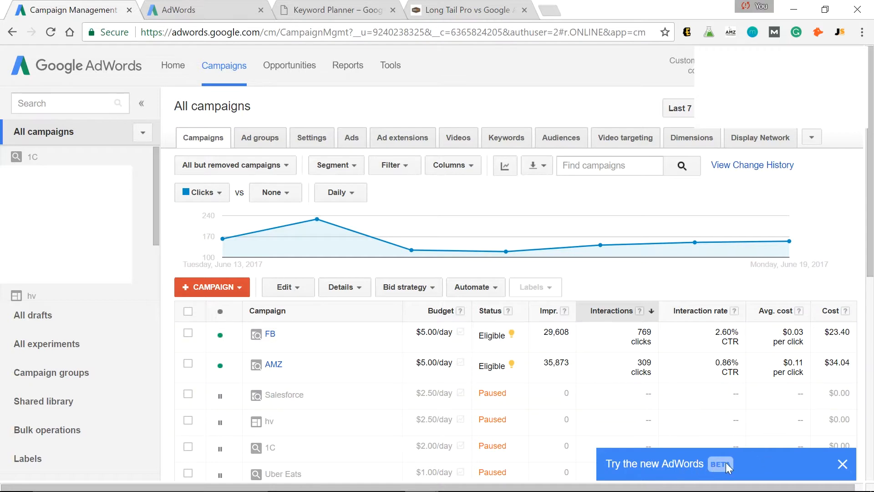
pyautogui.moveTo(406, 73)
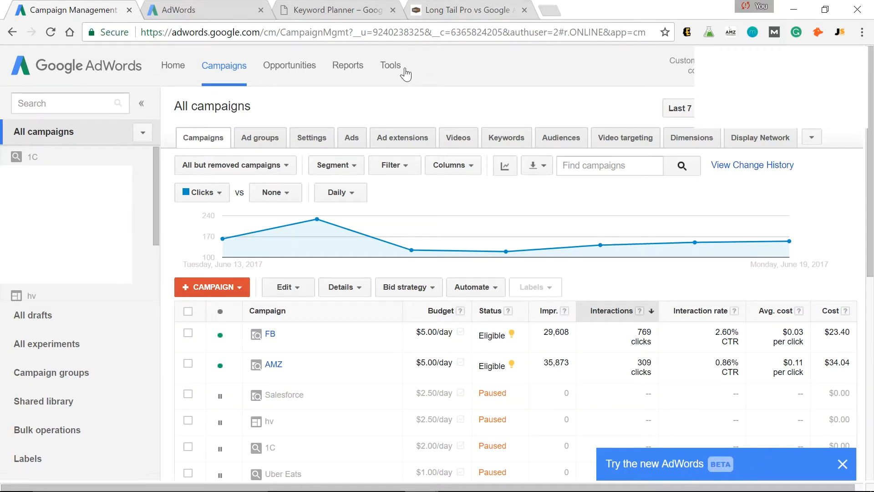
# Show the account tools list in the new AdWords overview, including Keyword Planner
pyautogui.click(390, 66)
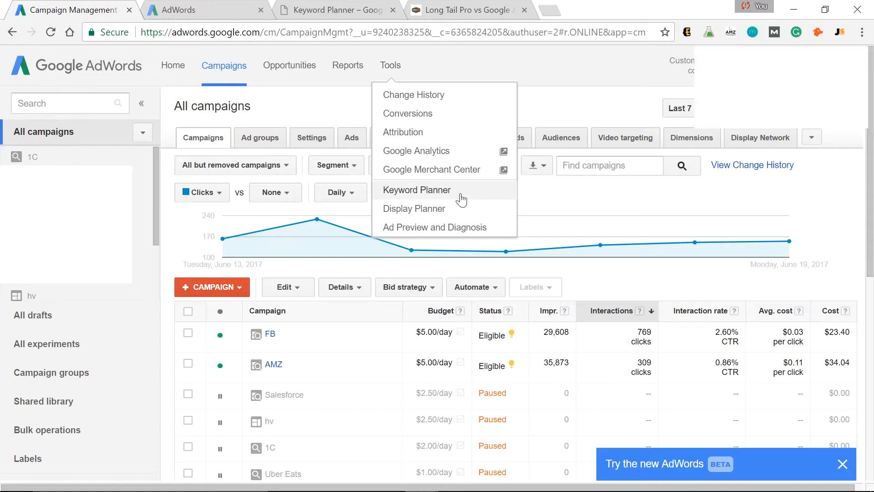
pyautogui.moveTo(462, 199)
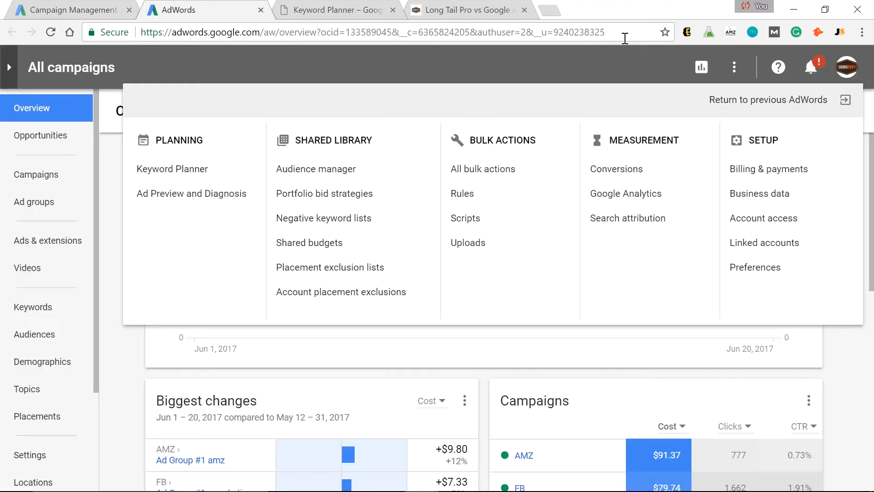
pyautogui.moveTo(734, 66)
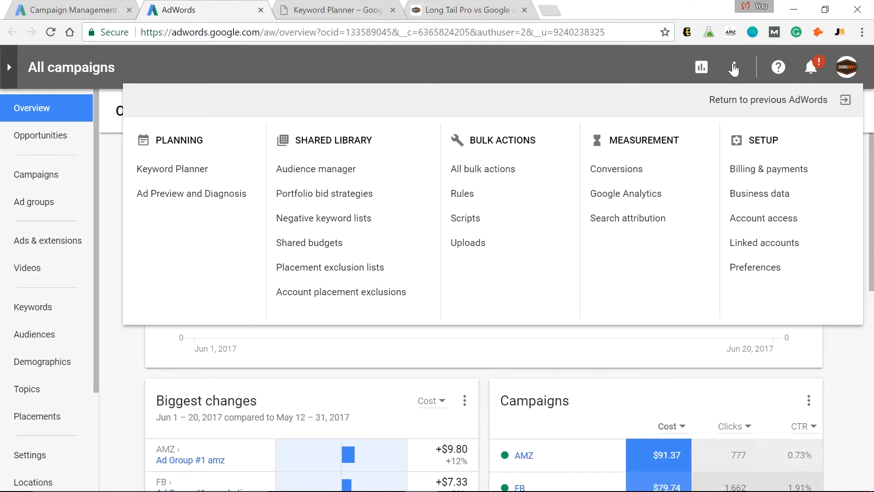
pyautogui.moveTo(734, 66)
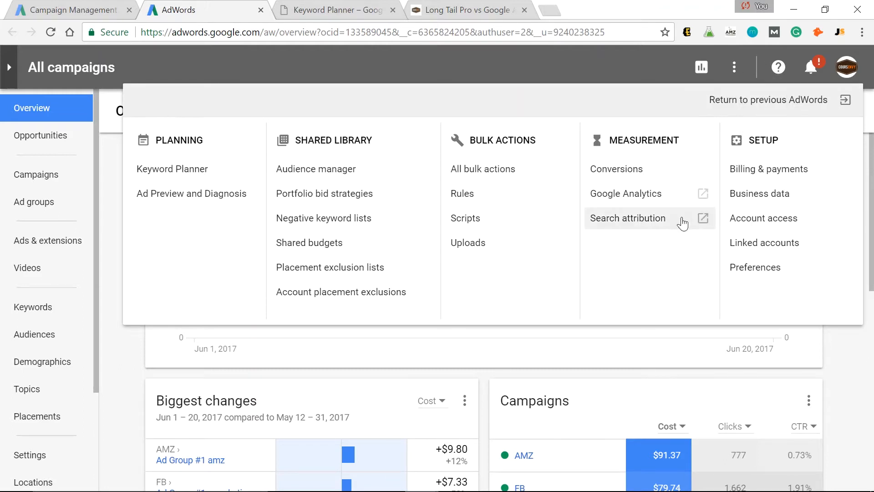
pyautogui.moveTo(172, 170)
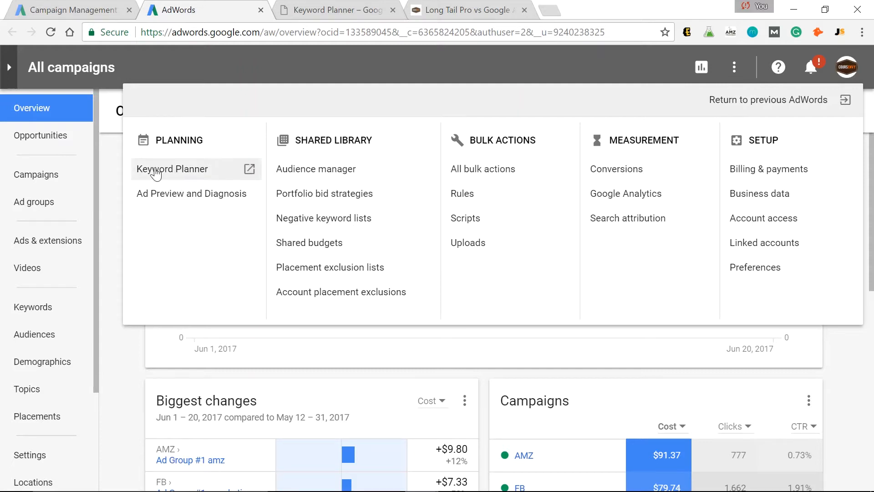
pyautogui.moveTo(332, 8)
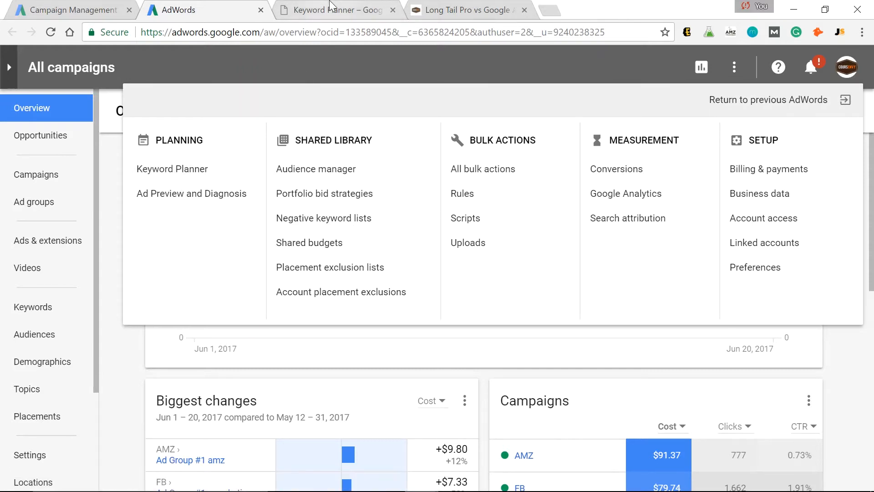
pyautogui.click(172, 168)
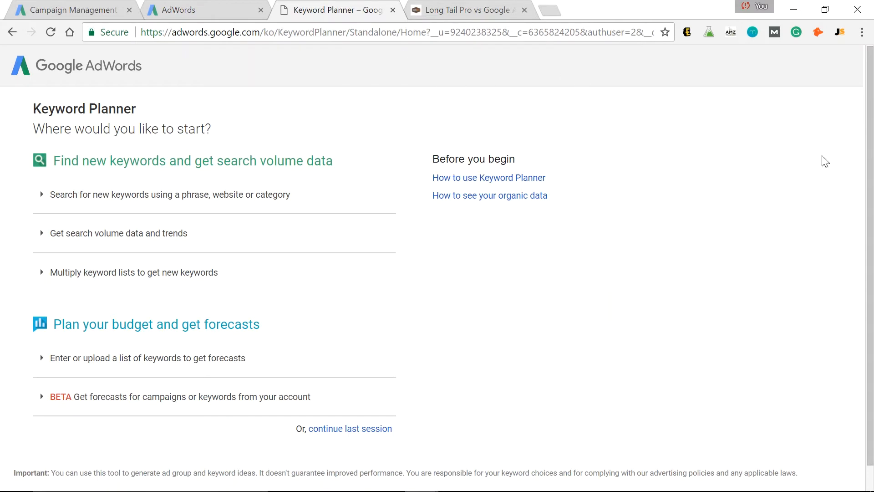
pyautogui.moveTo(750, 172)
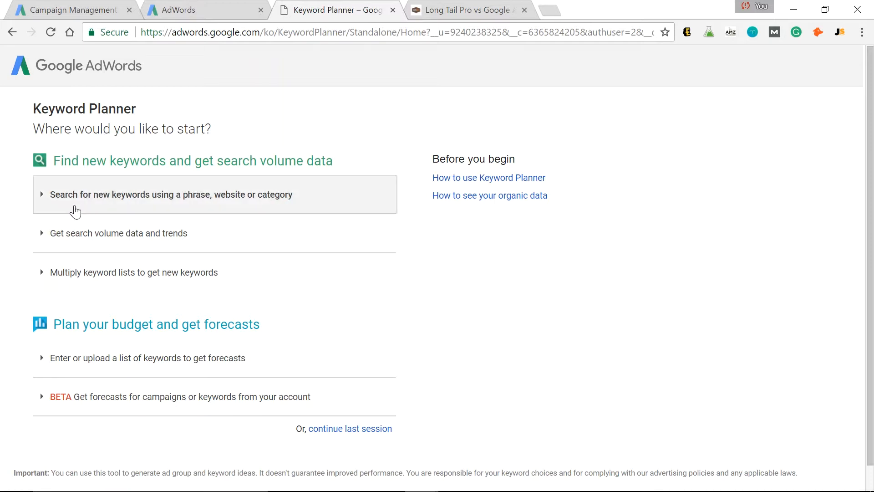
pyautogui.moveTo(80, 213)
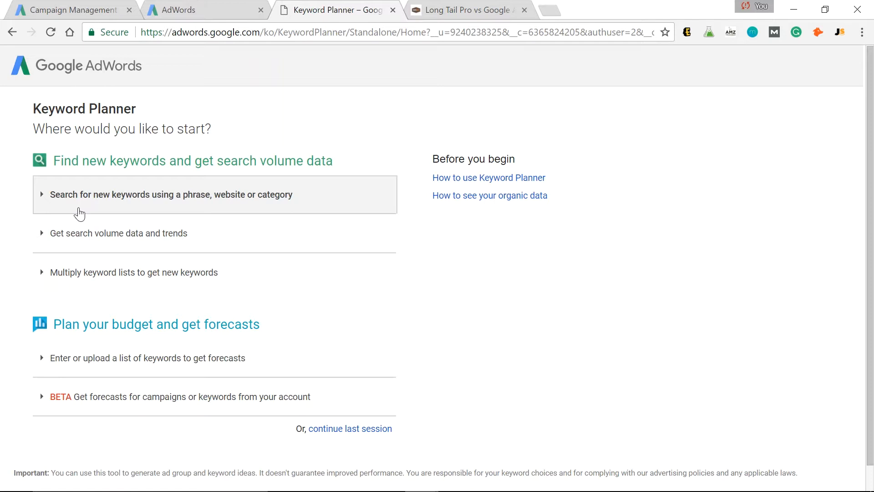
pyautogui.click(171, 194)
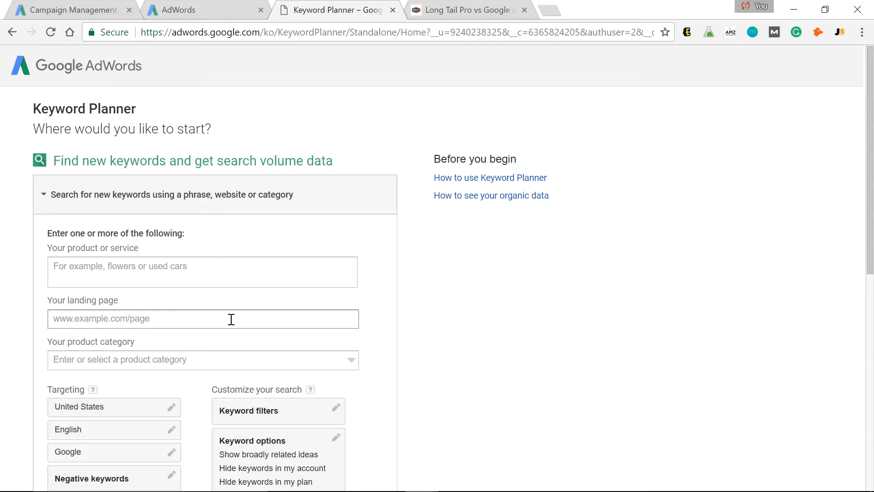
pyautogui.moveTo(361, 6)
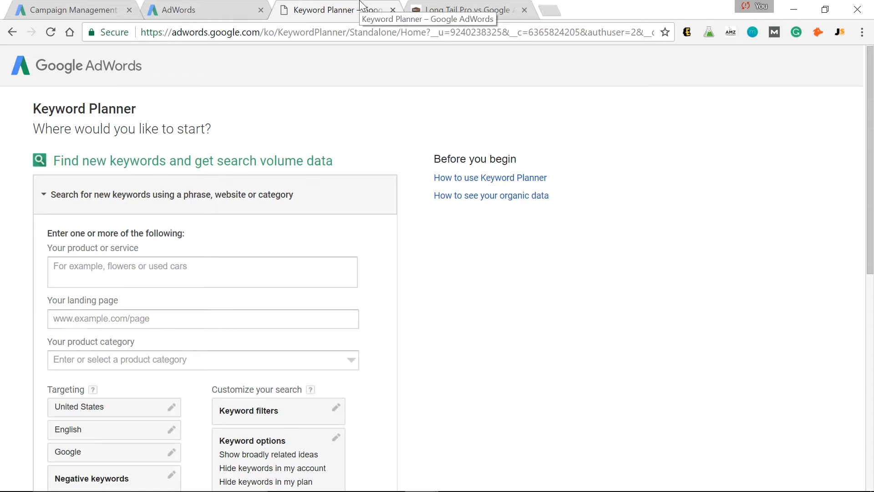
pyautogui.click(202, 319)
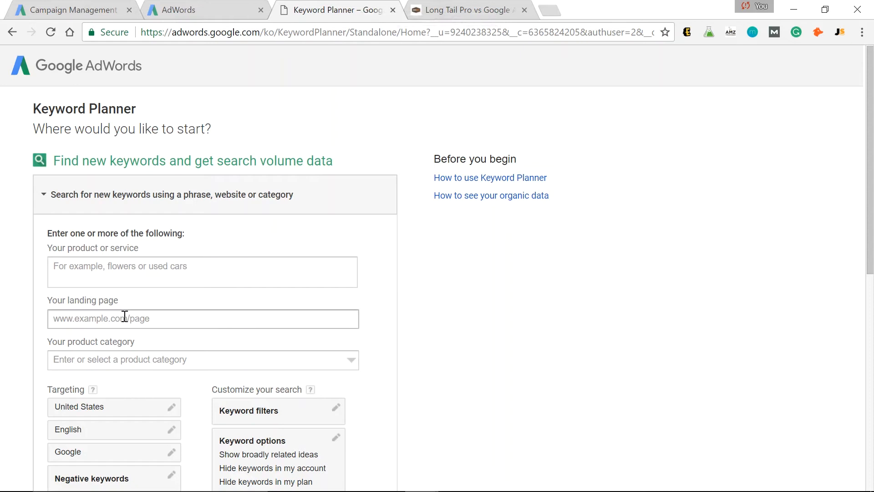
pyautogui.write('www.d')
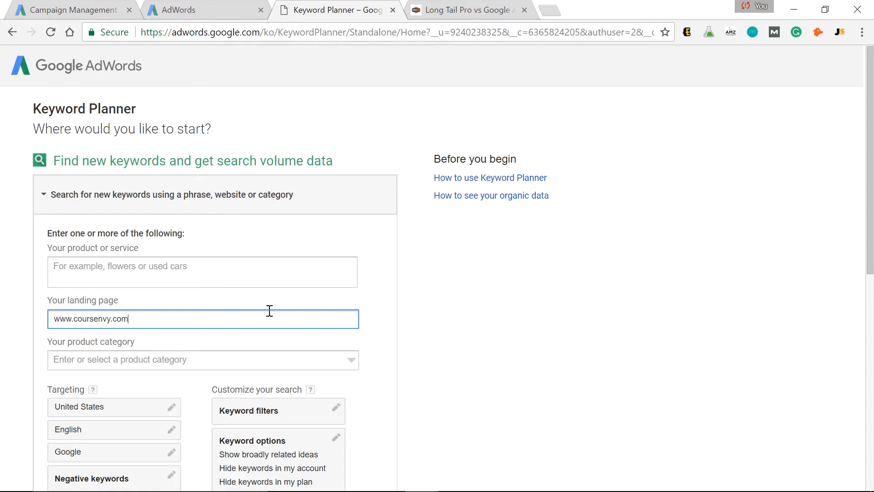
pyautogui.moveTo(319, 301)
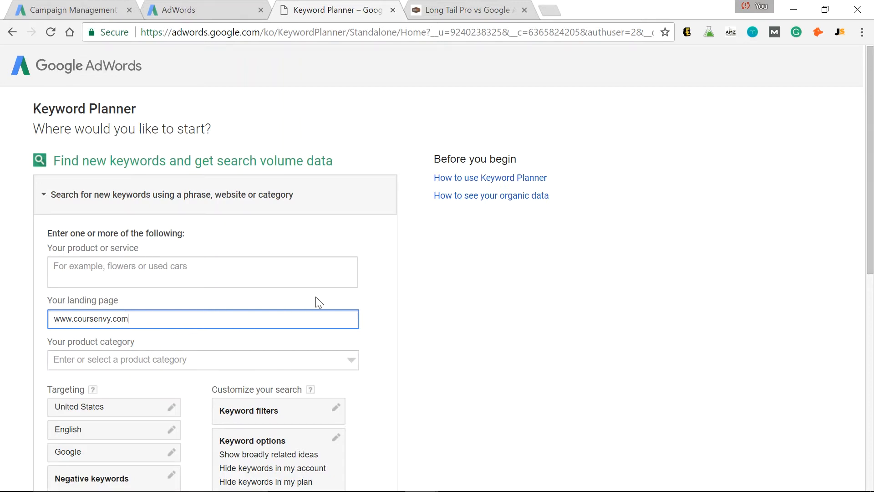
pyautogui.scroll(-3)
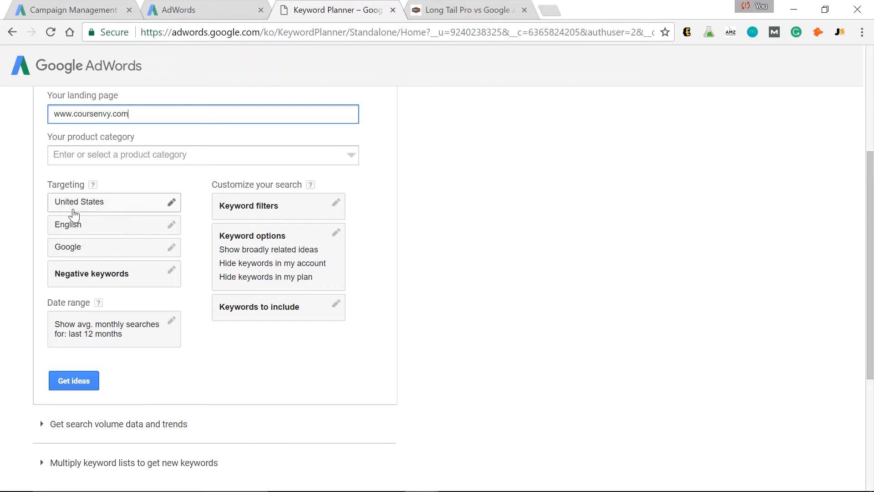
pyautogui.click(74, 381)
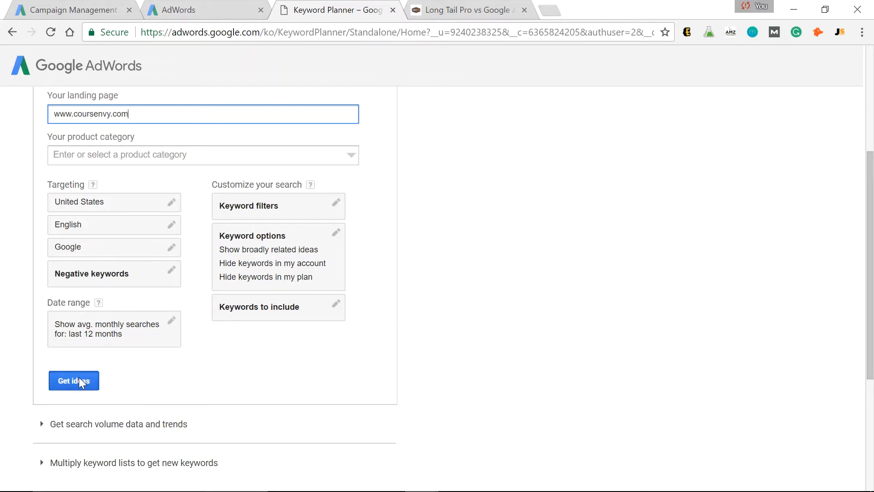
pyautogui.click(72, 381)
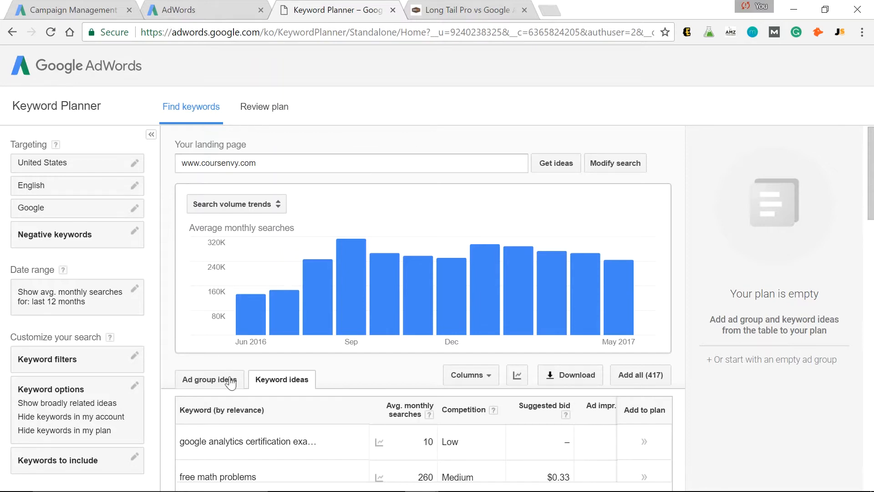
pyautogui.moveTo(594, 425)
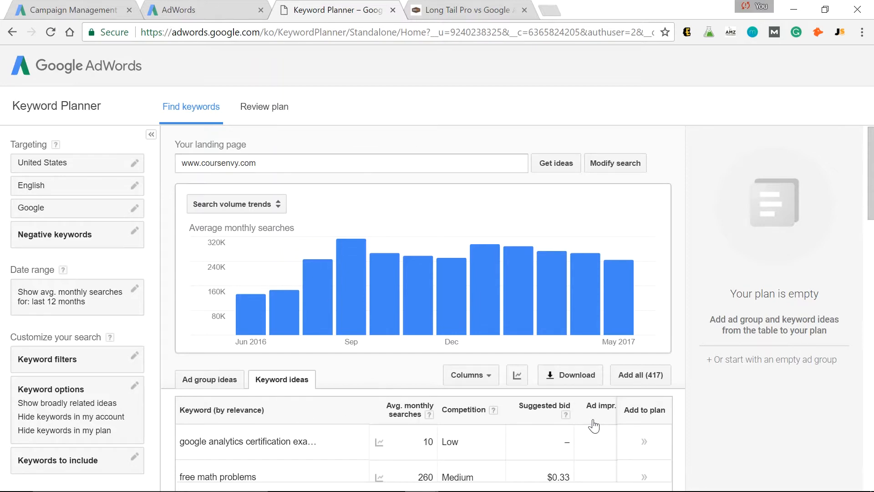
pyautogui.moveTo(356, 383)
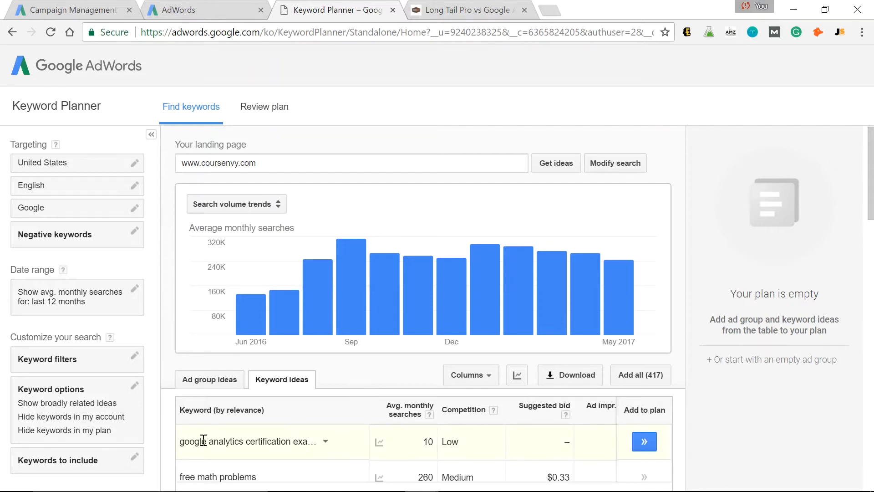
pyautogui.moveTo(380, 441)
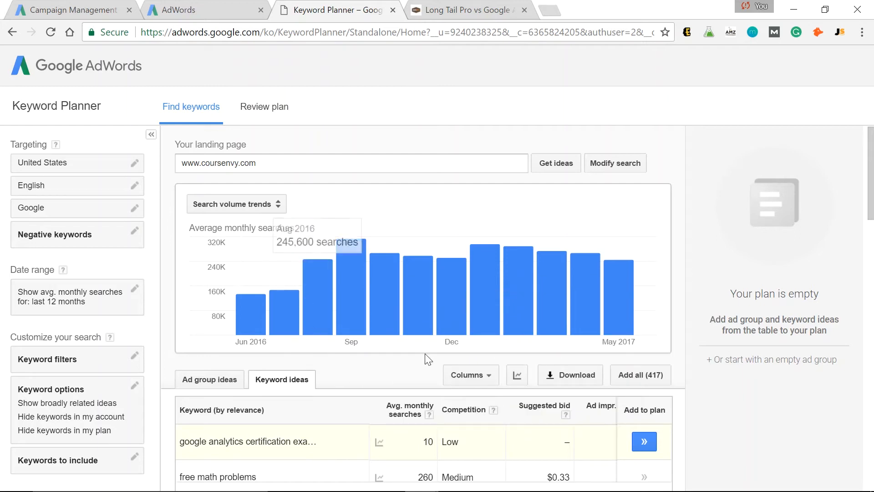
pyautogui.moveTo(426, 440)
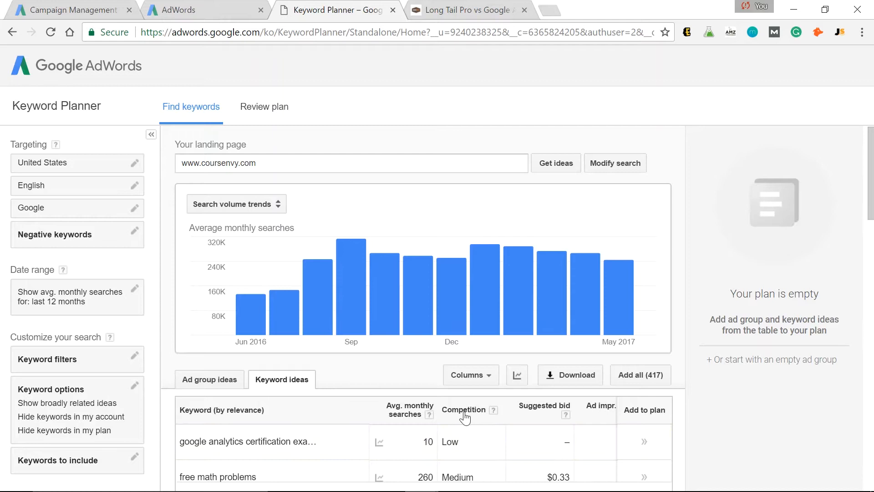
pyautogui.moveTo(460, 409)
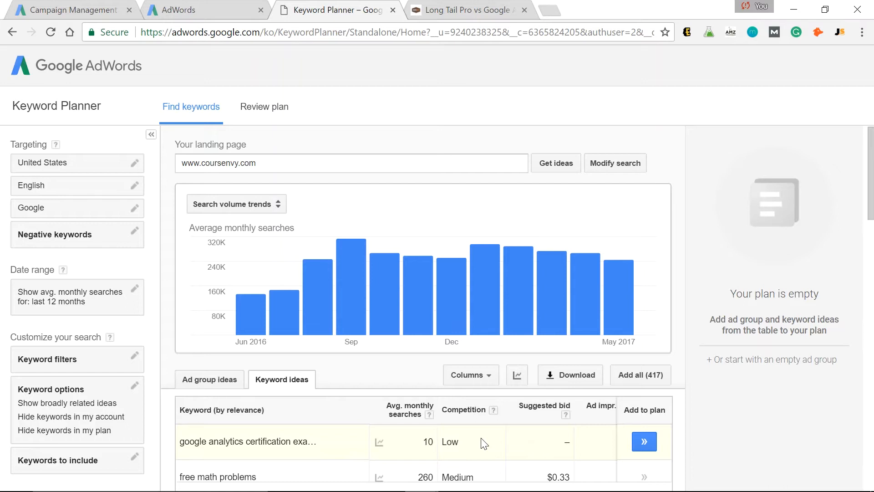
pyautogui.moveTo(552, 449)
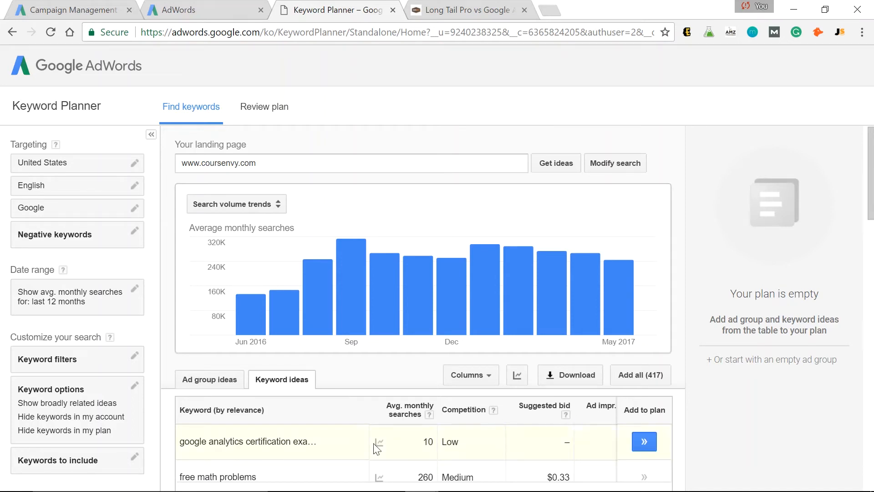
pyautogui.moveTo(410, 467)
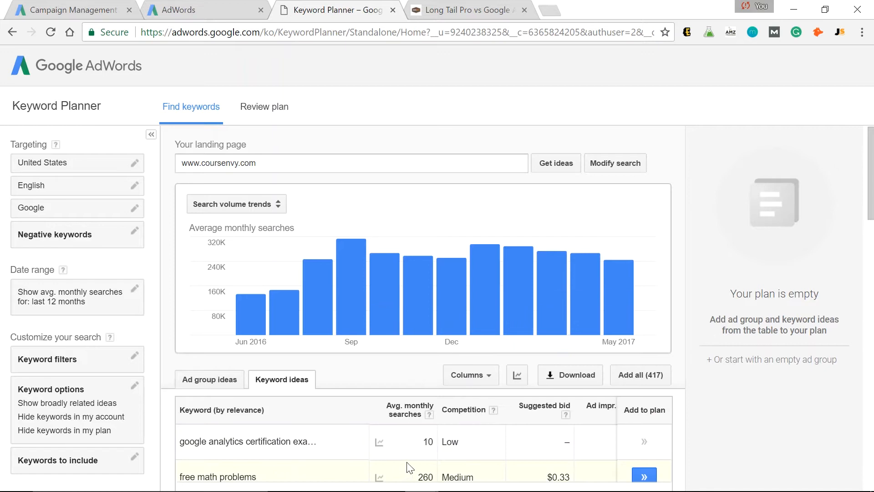
pyautogui.moveTo(407, 467)
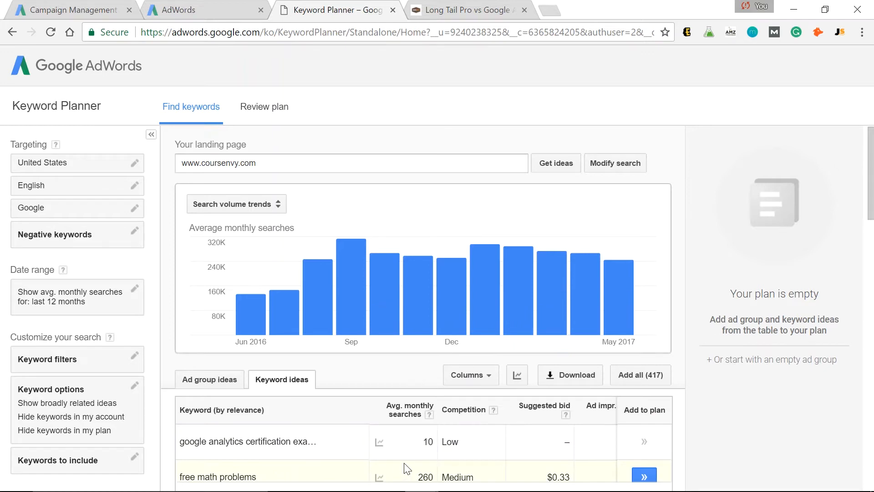
pyautogui.moveTo(476, 470)
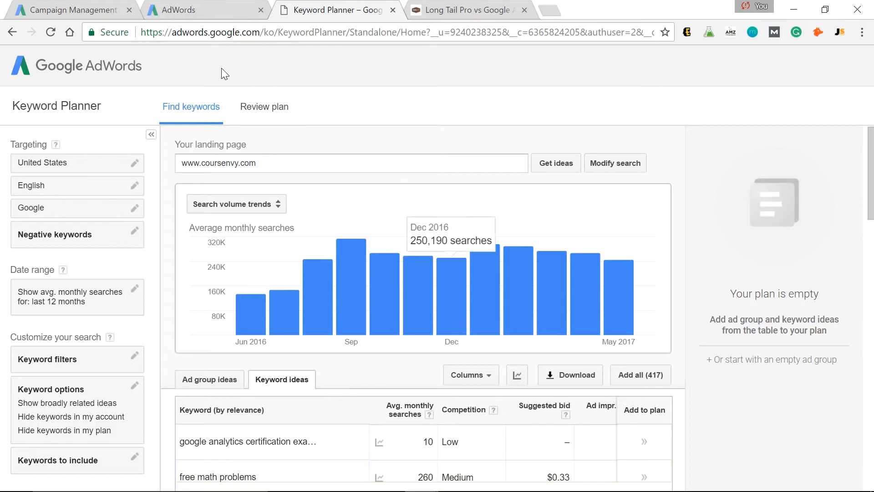
pyautogui.moveTo(313, 145)
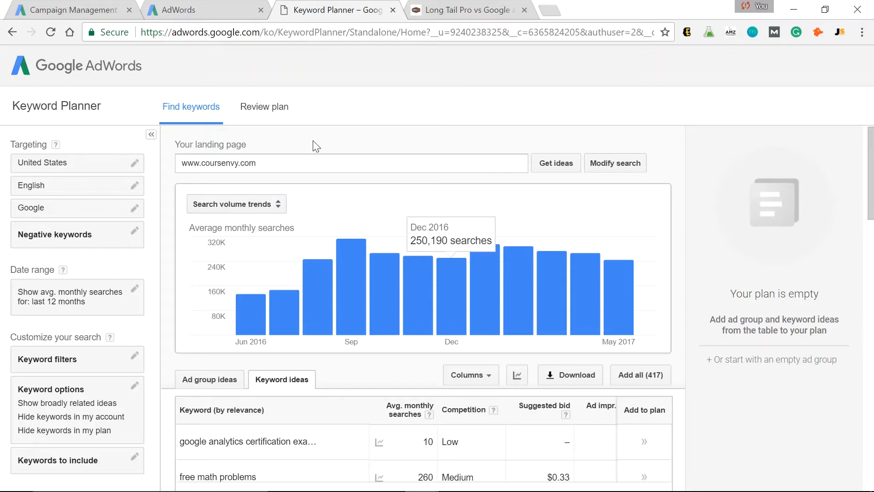
pyautogui.moveTo(325, 150)
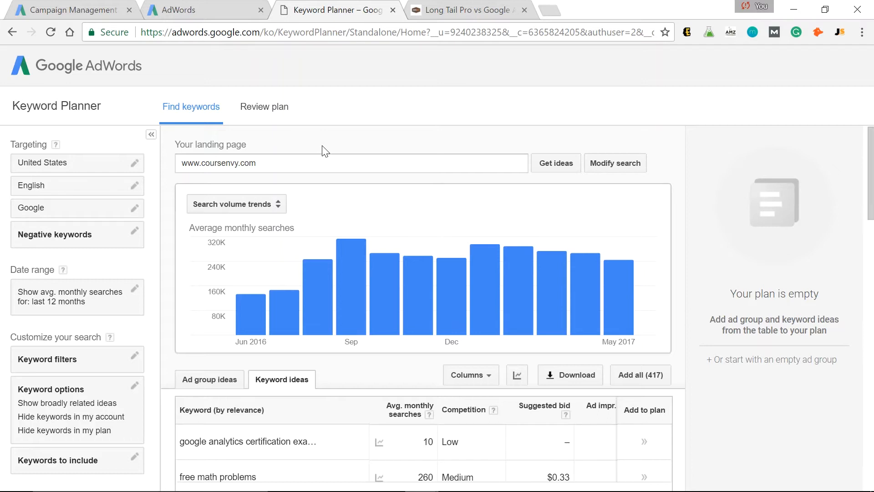
pyautogui.moveTo(35, 86)
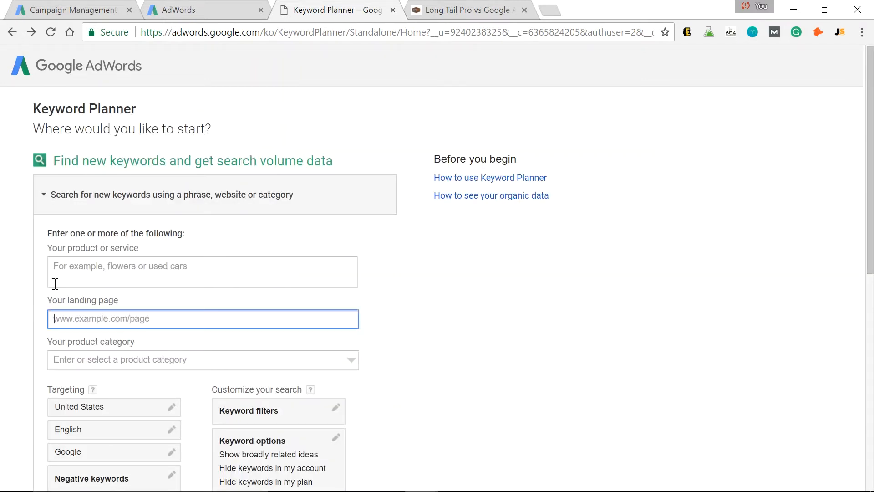
# Enter 'online courses' as the product or service for a new keyword search
pyautogui.click(202, 273)
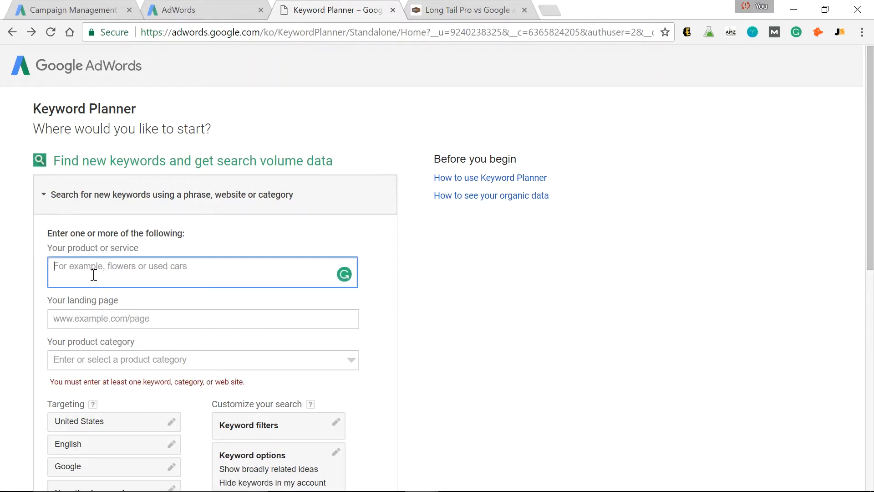
pyautogui.write('online courses')
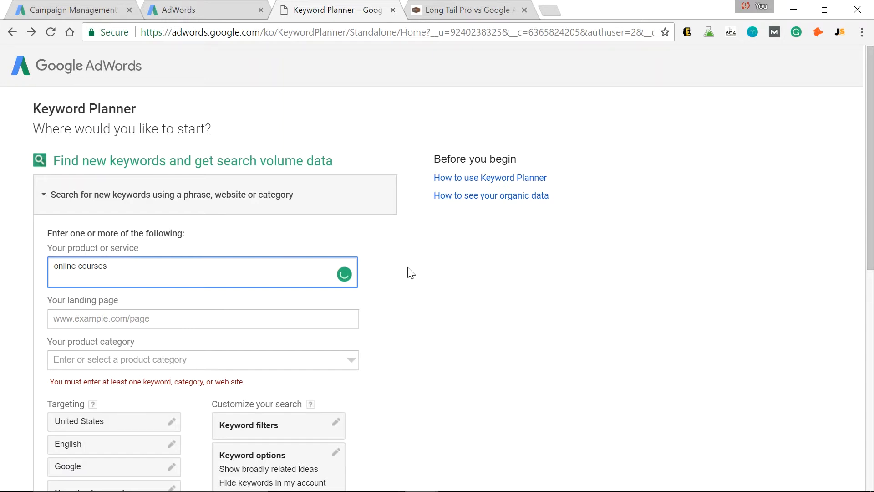
pyautogui.scroll(-3)
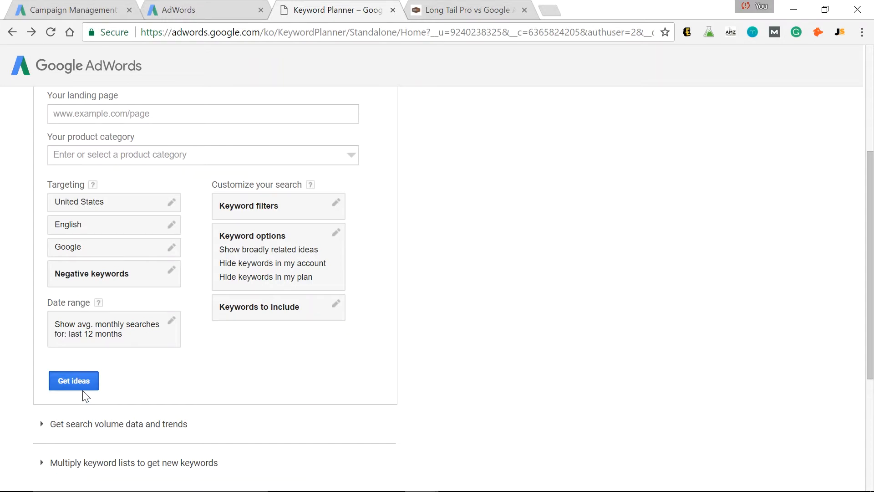
# Fetch keyword ideas and monthly search volume for 'online courses'
pyautogui.click(74, 380)
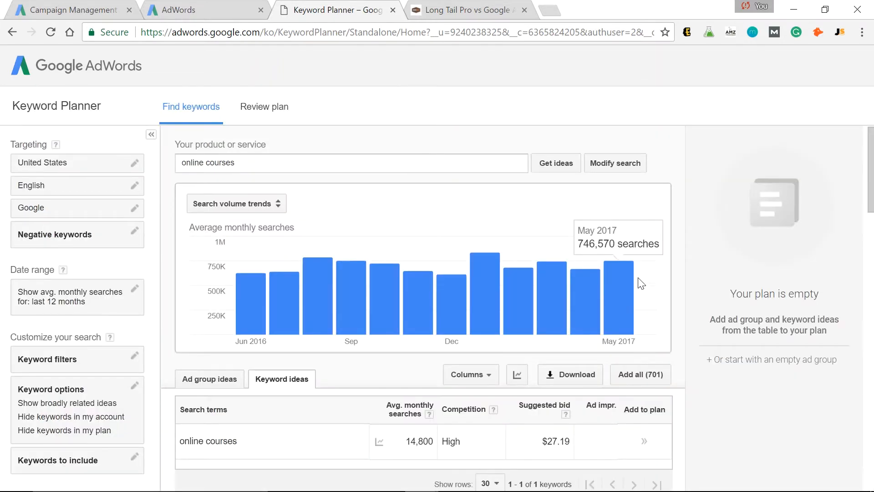
pyautogui.moveTo(476, 225)
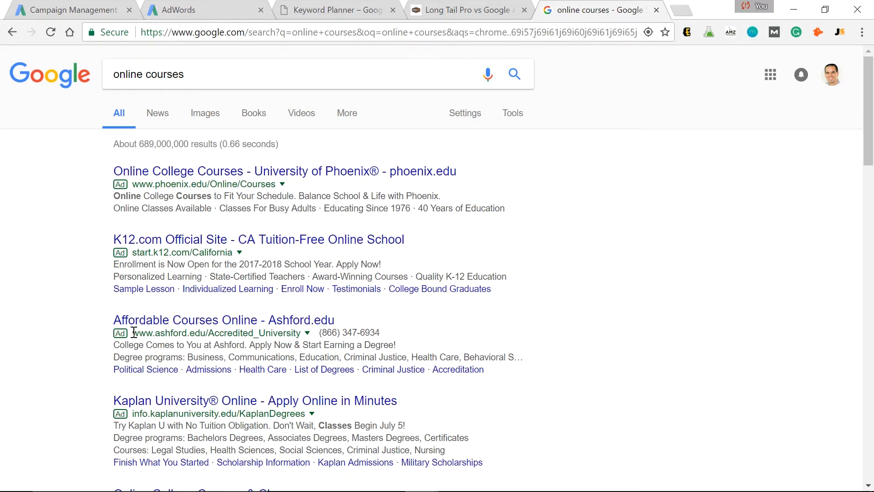
pyautogui.moveTo(98, 352)
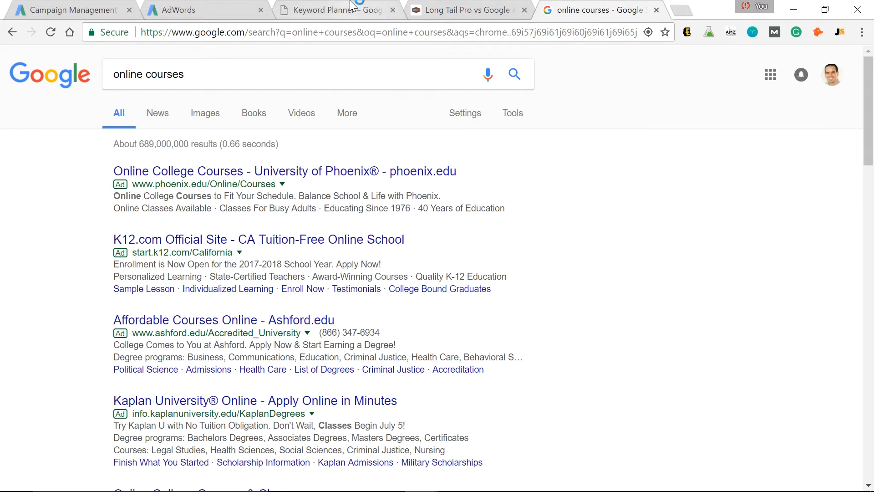
# Compare the Keyword Planner results with the Google search results for 'online courses'
pyautogui.click(335, 10)
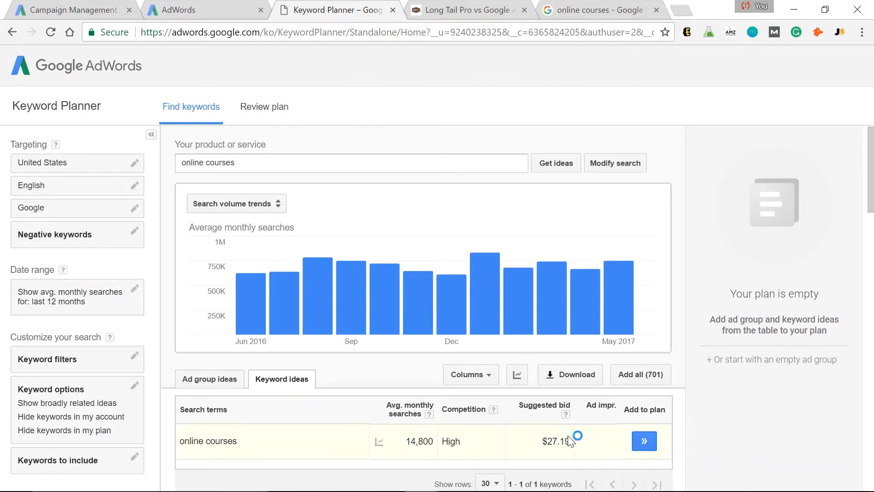
pyautogui.moveTo(570, 9)
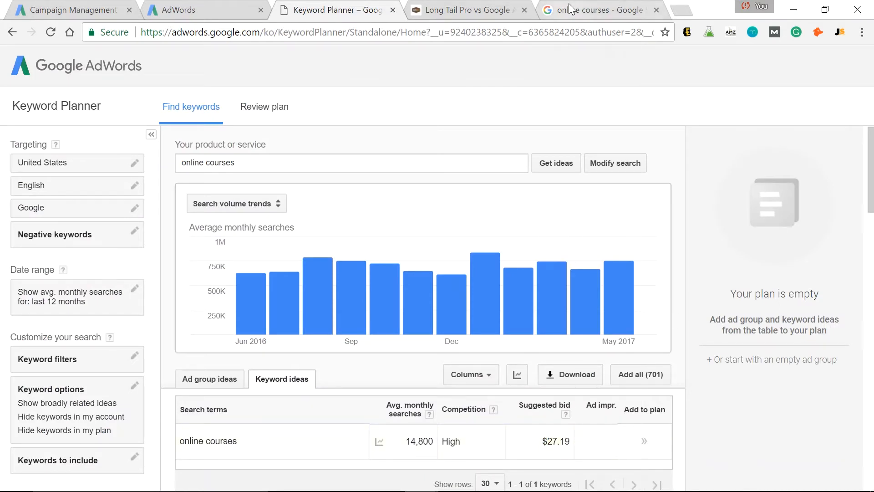
pyautogui.click(596, 10)
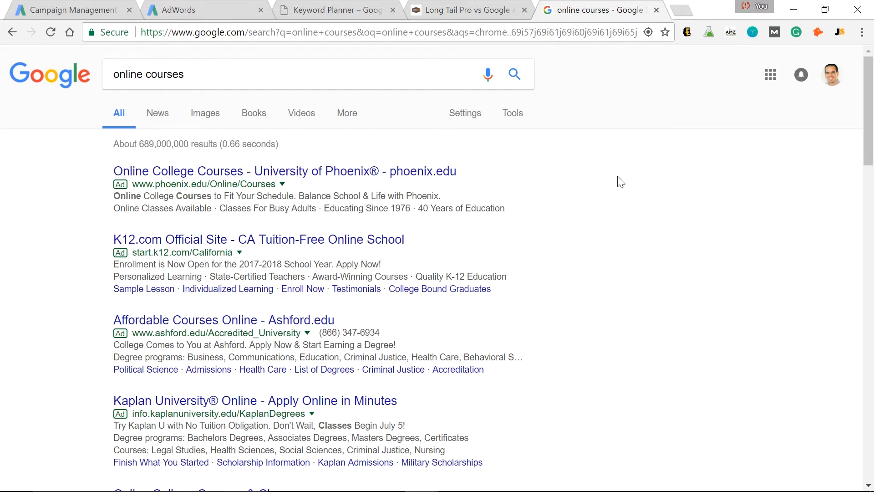
pyautogui.moveTo(128, 145)
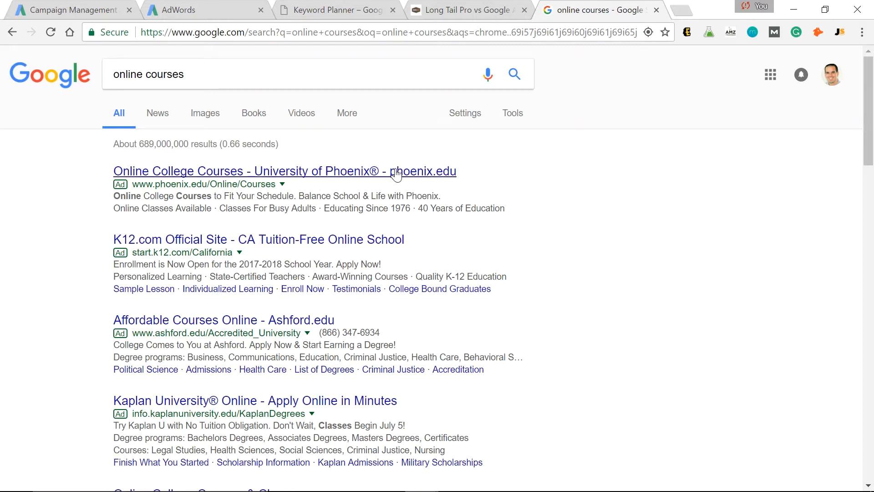
pyautogui.moveTo(515, 171)
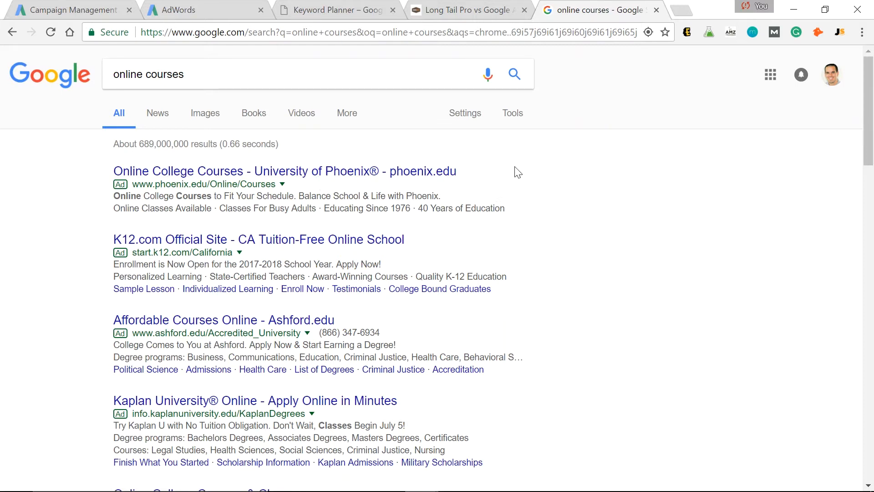
pyautogui.moveTo(278, 131)
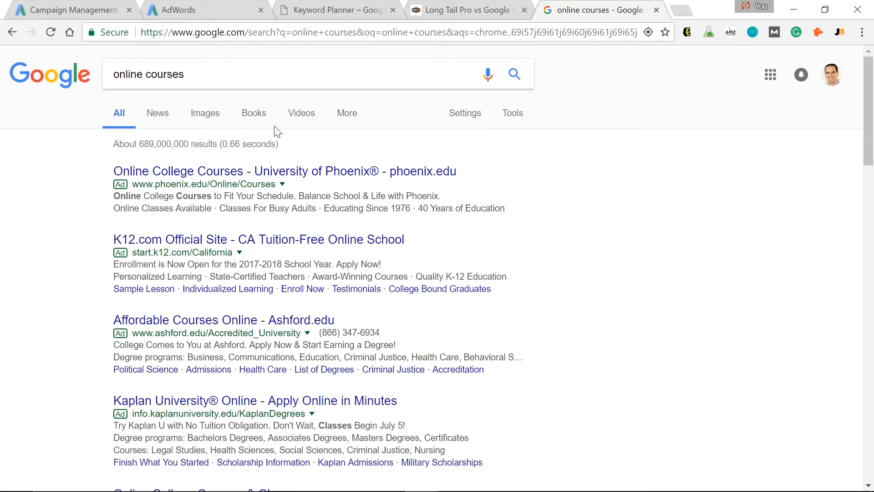
# Scroll through the keyword ideas for 'online courses' in Keyword Planner
pyautogui.click(334, 10)
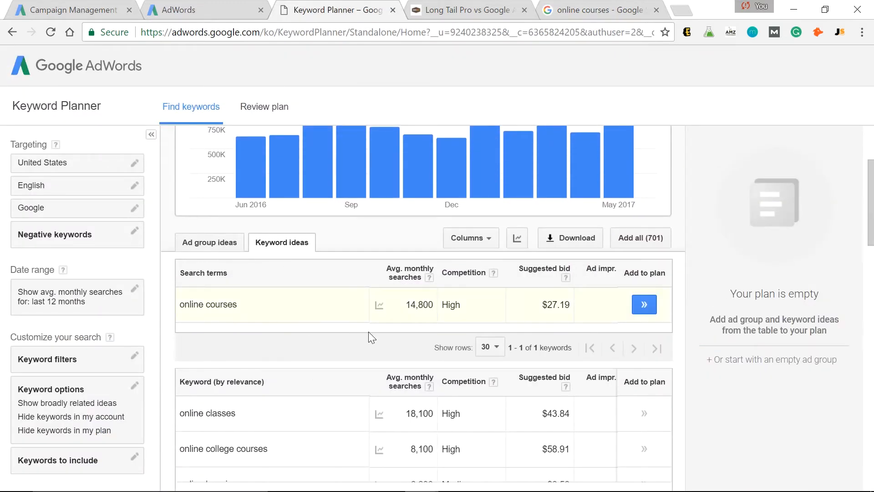
pyautogui.scroll(-3)
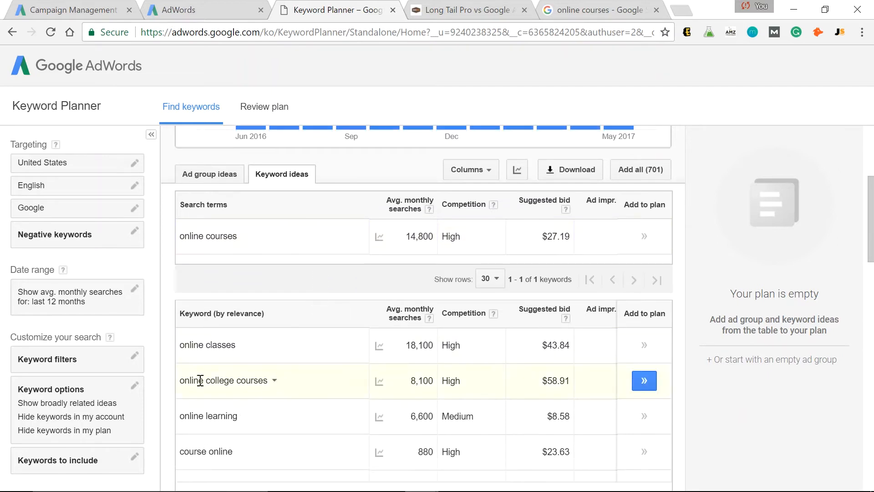
pyautogui.moveTo(266, 416)
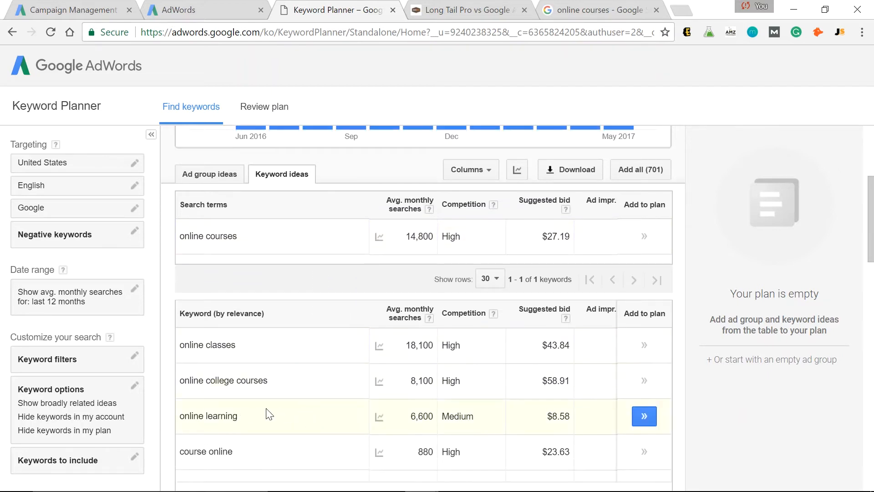
pyautogui.scroll(-3)
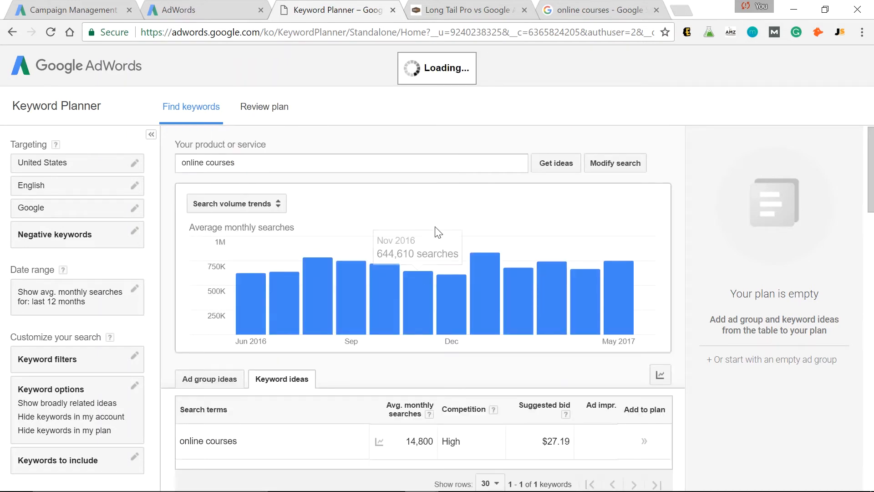
pyautogui.scroll(-3)
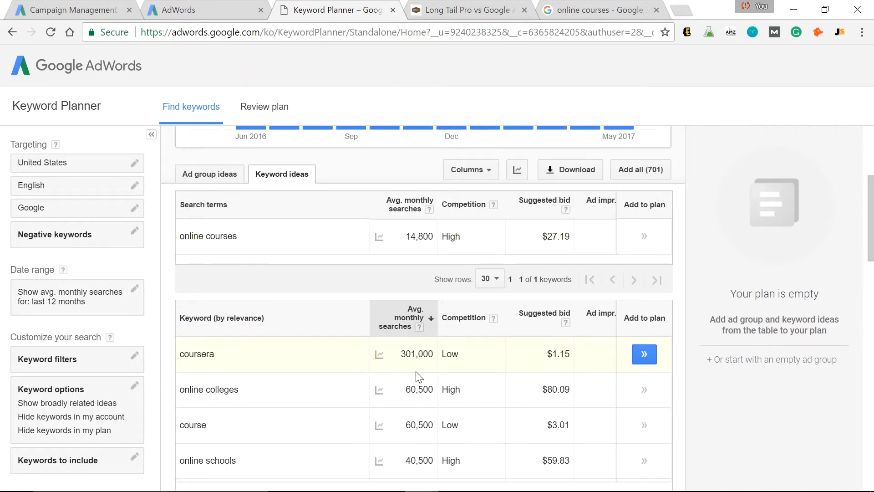
pyautogui.moveTo(263, 366)
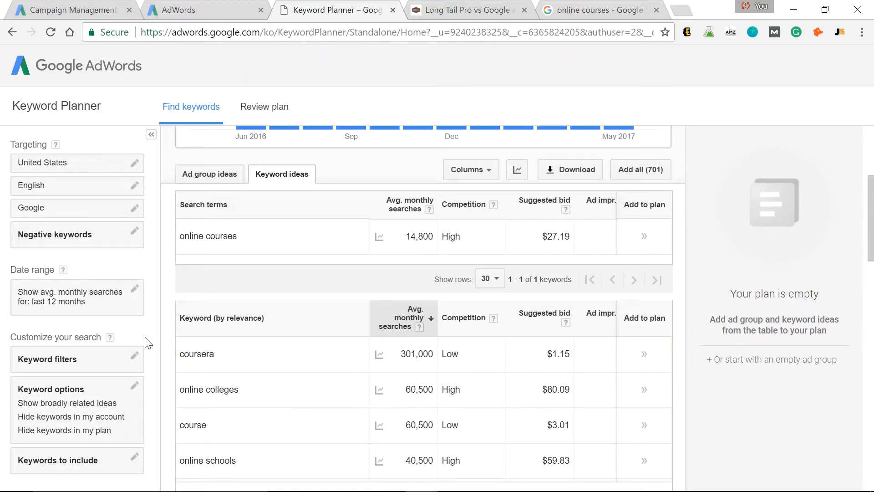
pyautogui.moveTo(481, 355)
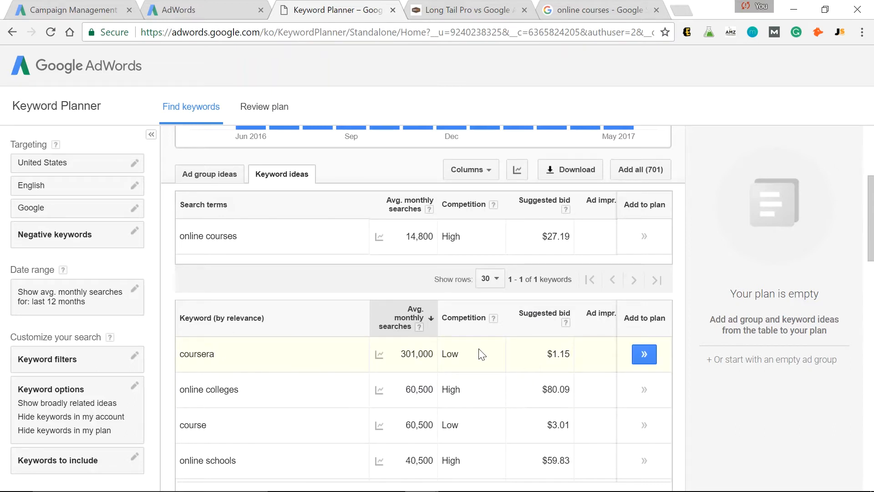
pyautogui.moveTo(517, 352)
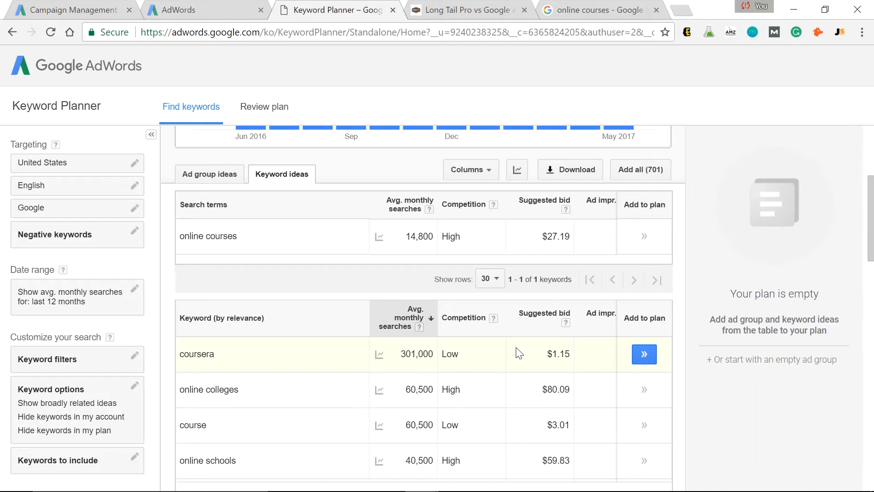
pyautogui.moveTo(575, 349)
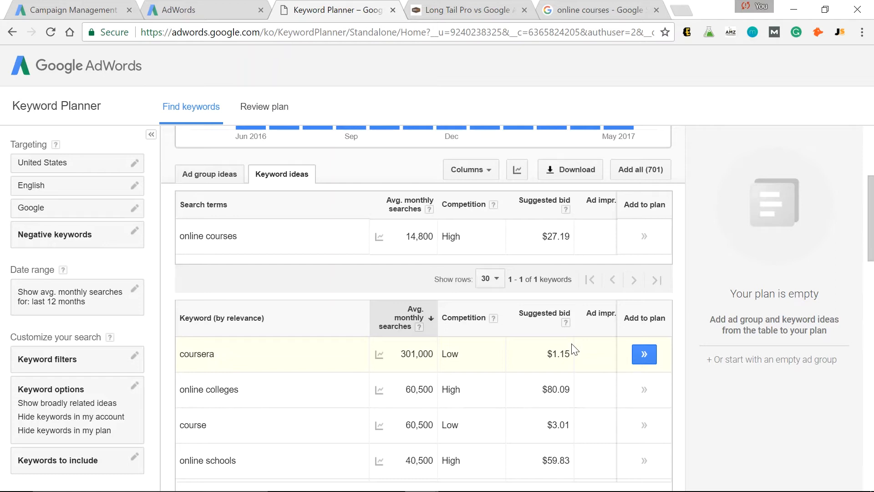
pyautogui.scroll(-3)
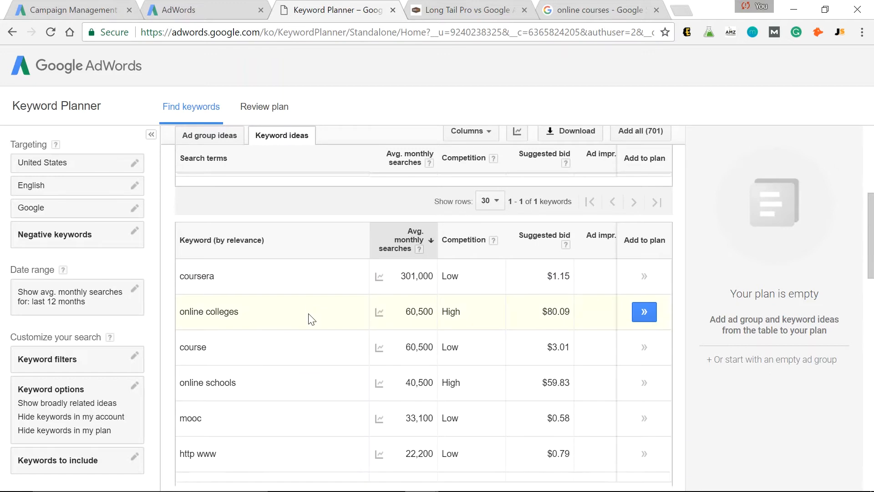
pyautogui.scroll(-3)
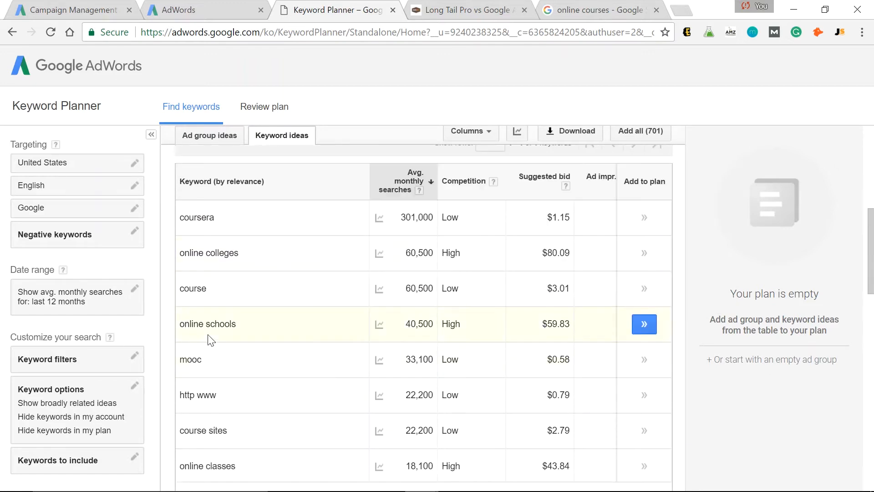
pyautogui.moveTo(301, 359)
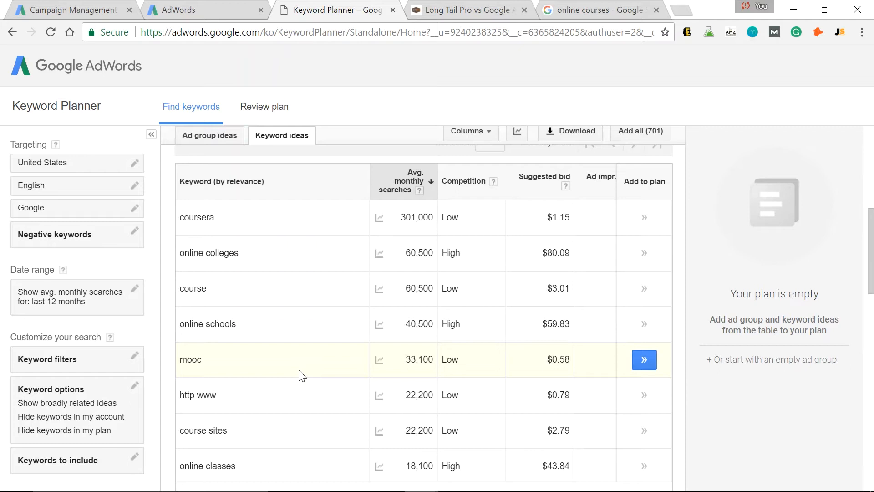
pyautogui.moveTo(308, 375)
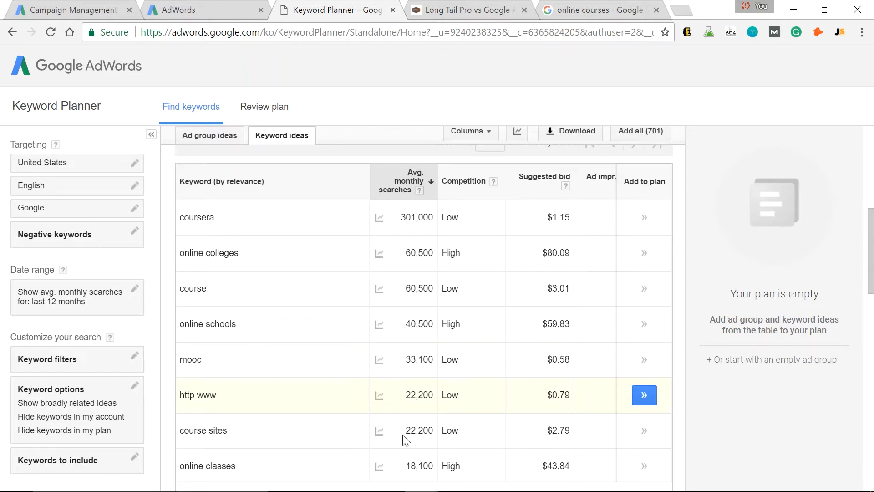
pyautogui.scroll(-3)
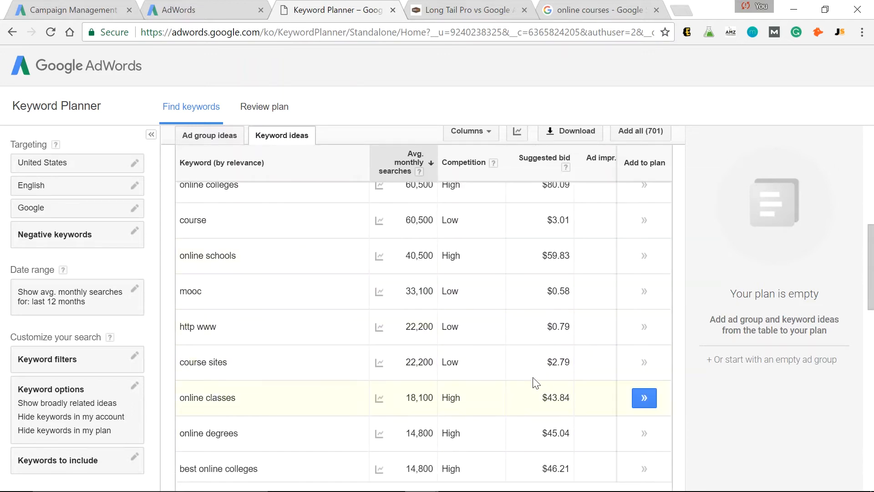
pyautogui.scroll(-3)
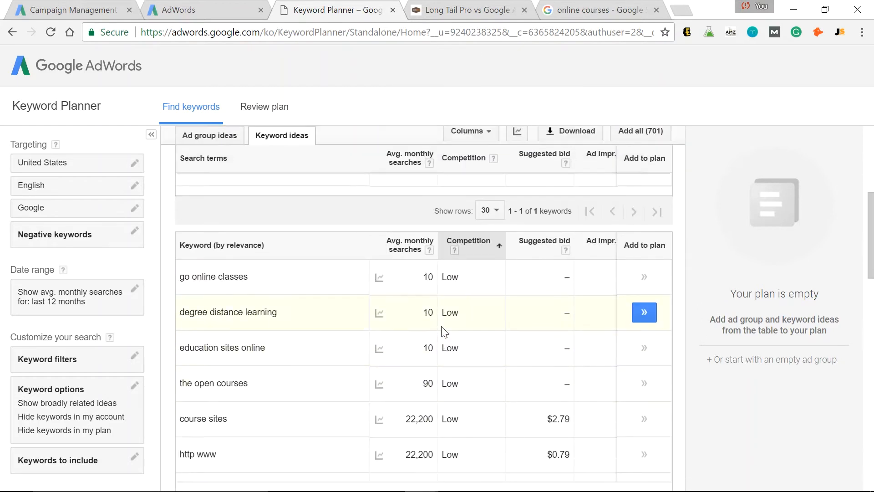
# Add the low-competition keyword 'course sites' to the plan
pyautogui.scroll(-3)
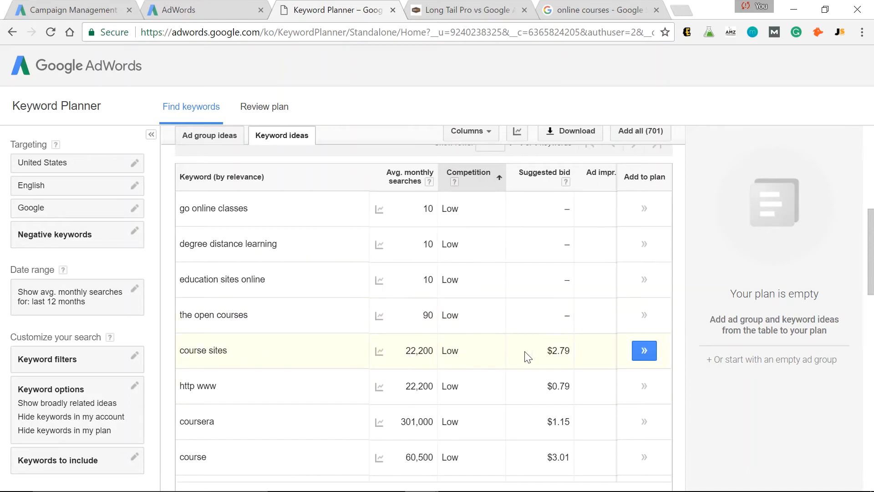
pyautogui.moveTo(473, 355)
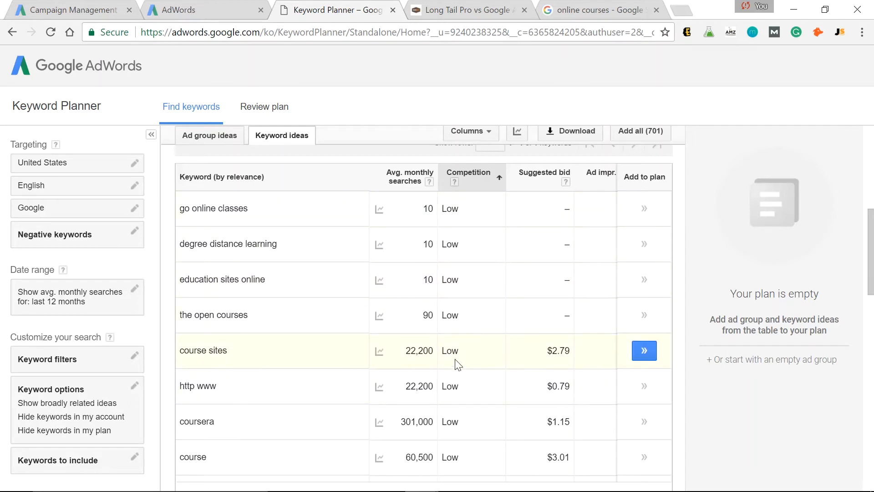
pyautogui.click(644, 349)
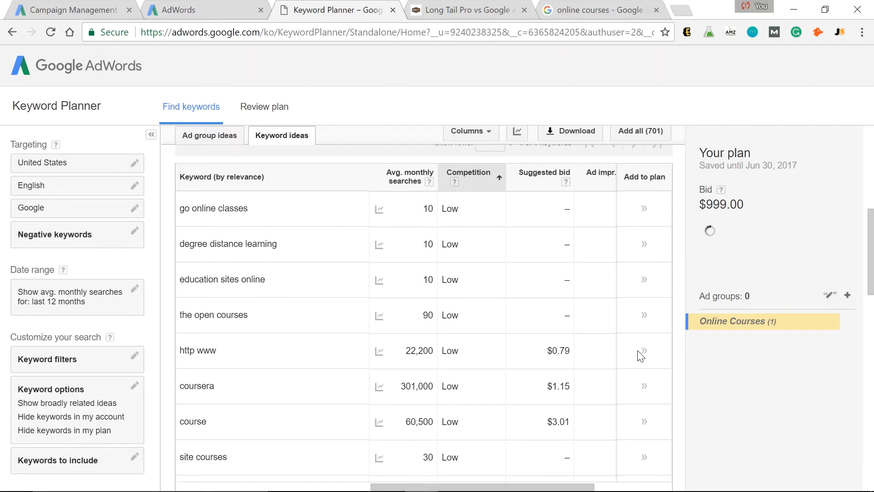
# Review the plan to see performance forecasts for the Online Courses group
pyautogui.click(643, 349)
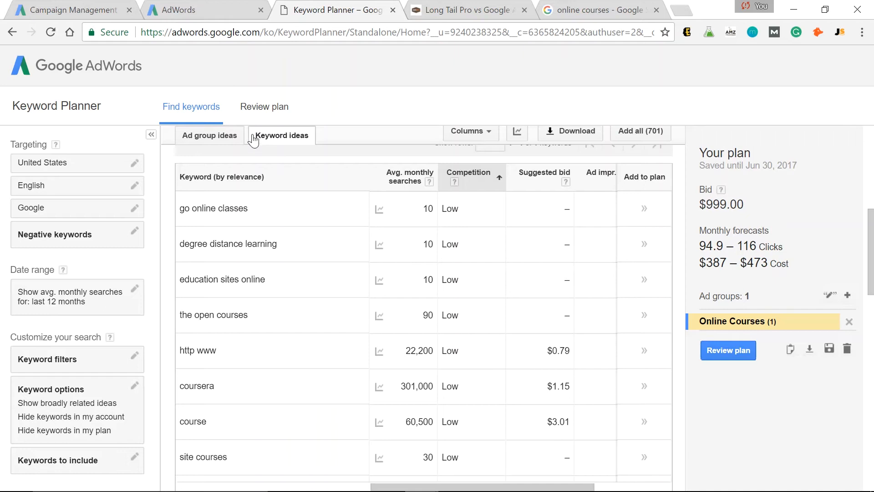
pyautogui.moveTo(633, 304)
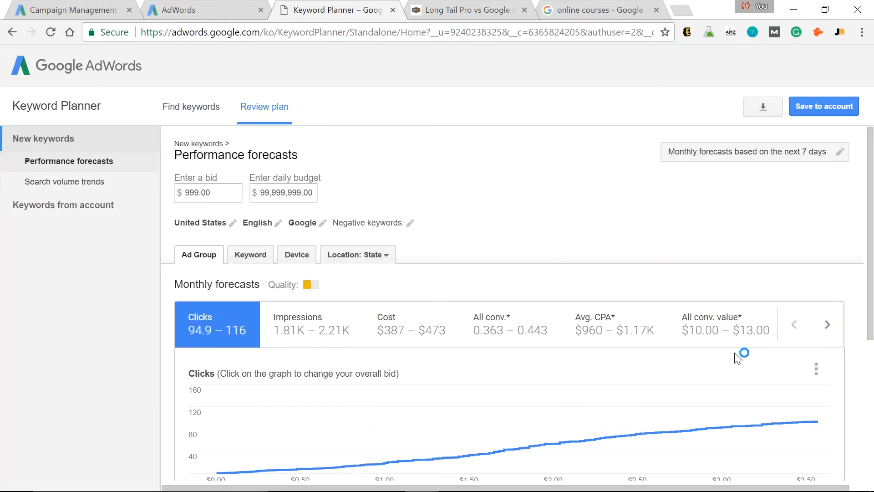
pyautogui.moveTo(572, 242)
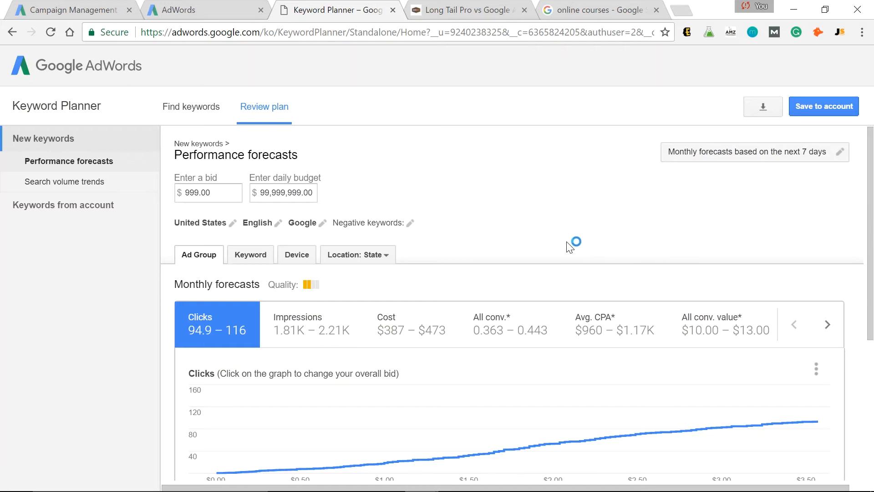
pyautogui.click(208, 192)
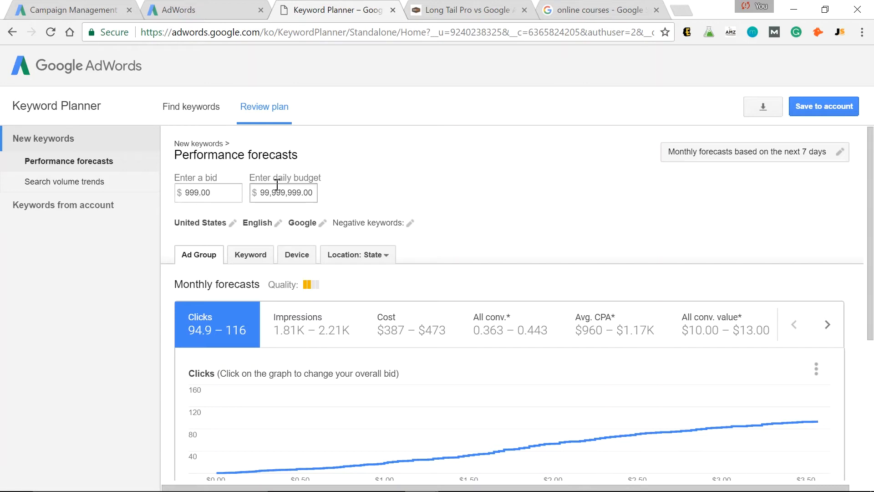
pyautogui.moveTo(285, 211)
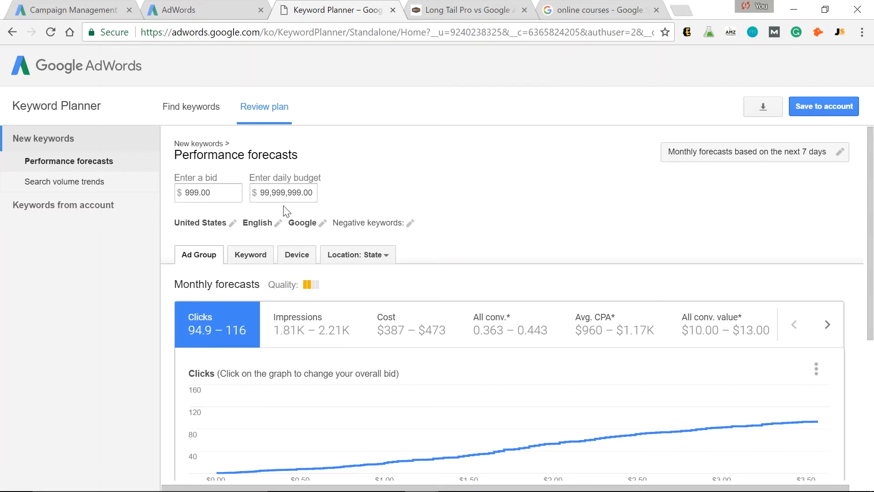
pyautogui.moveTo(438, 182)
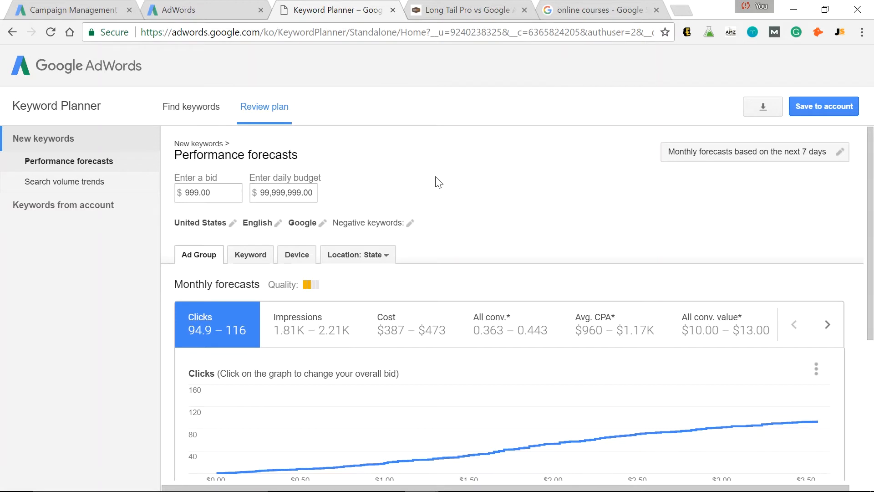
pyautogui.scroll(-3)
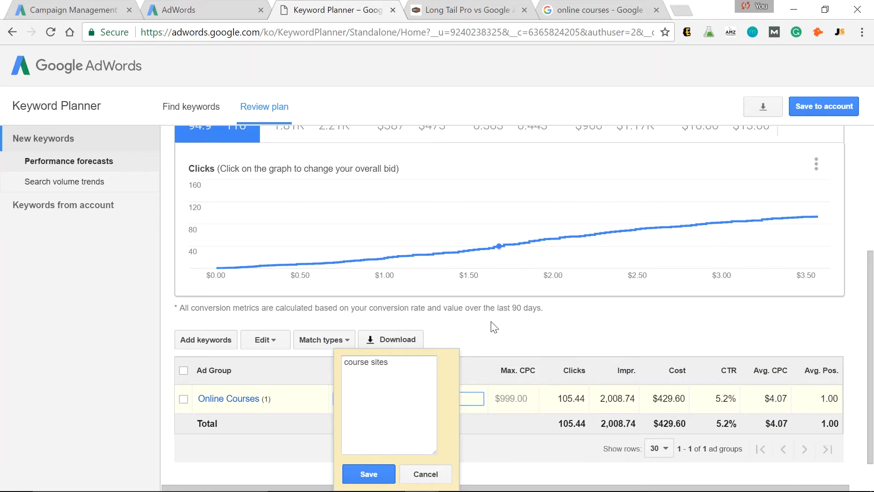
pyautogui.moveTo(426, 473)
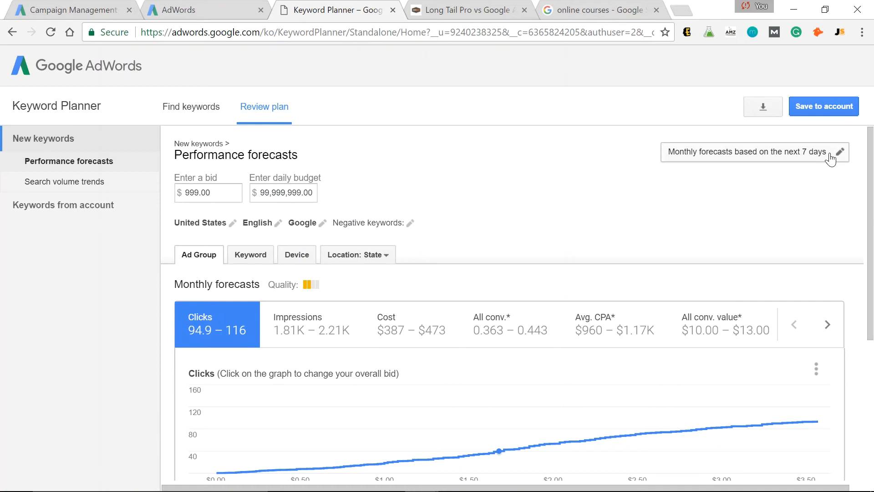
pyautogui.click(841, 152)
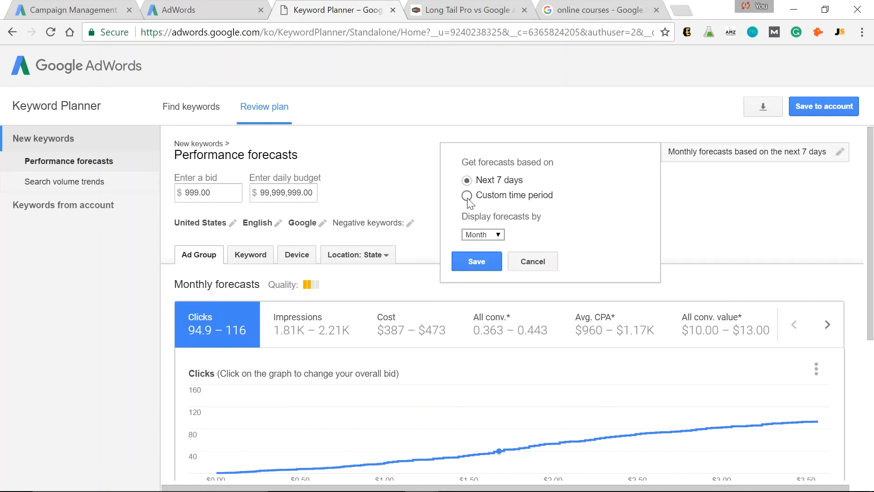
# Set a custom forecast period ending Jul 21, 2017 and save it
pyautogui.click(466, 195)
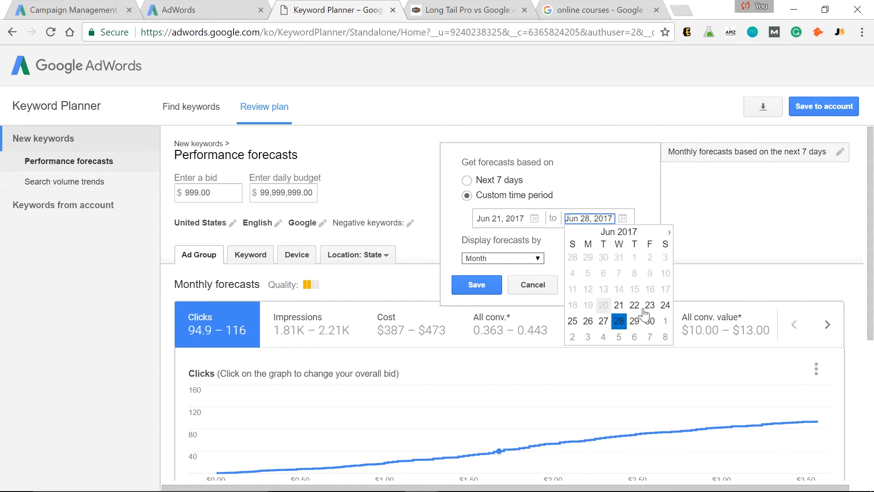
pyautogui.click(668, 231)
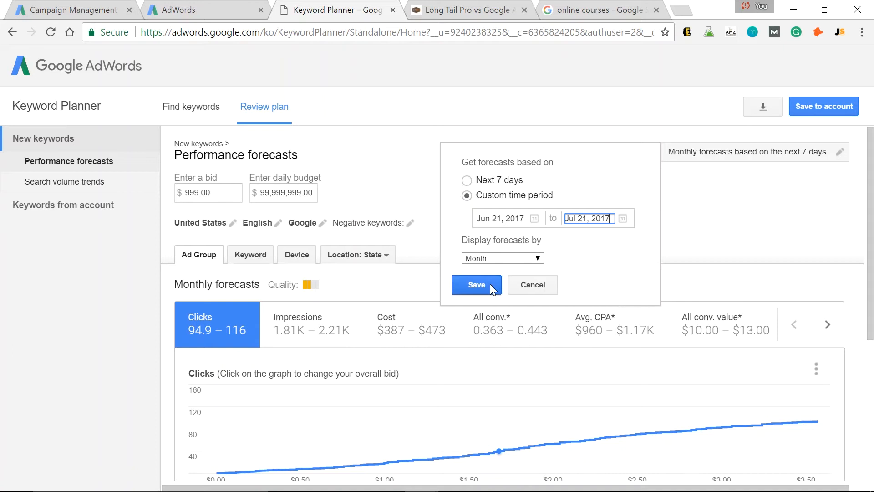
pyautogui.click(476, 284)
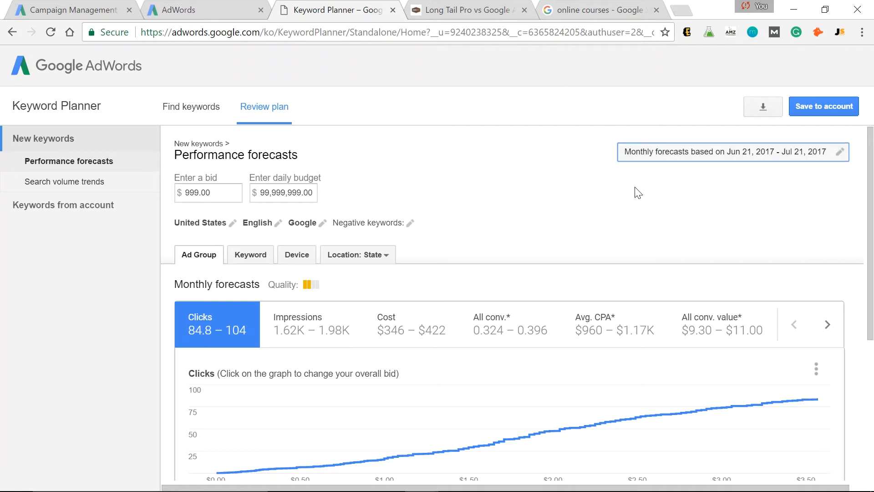
pyautogui.scroll(-3)
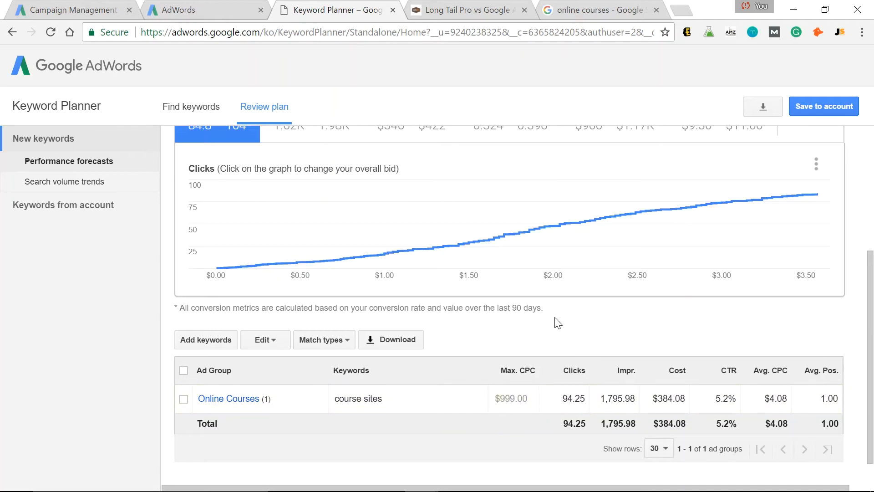
pyautogui.moveTo(585, 332)
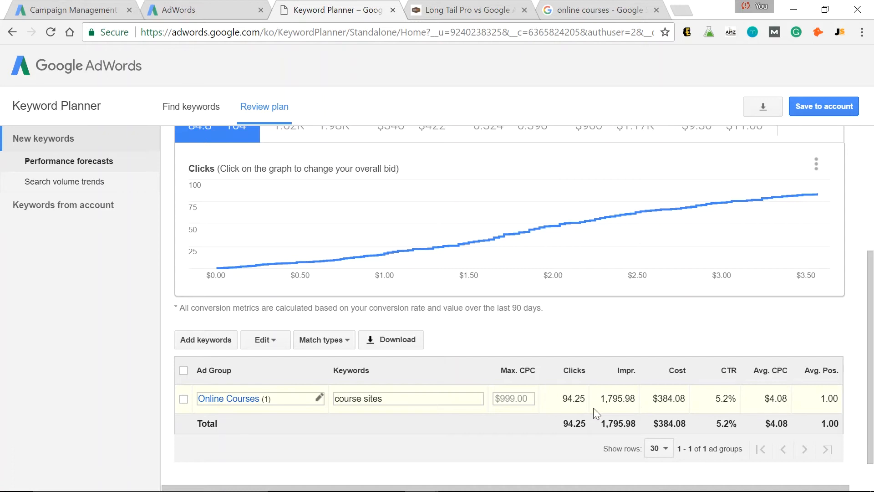
pyautogui.moveTo(622, 413)
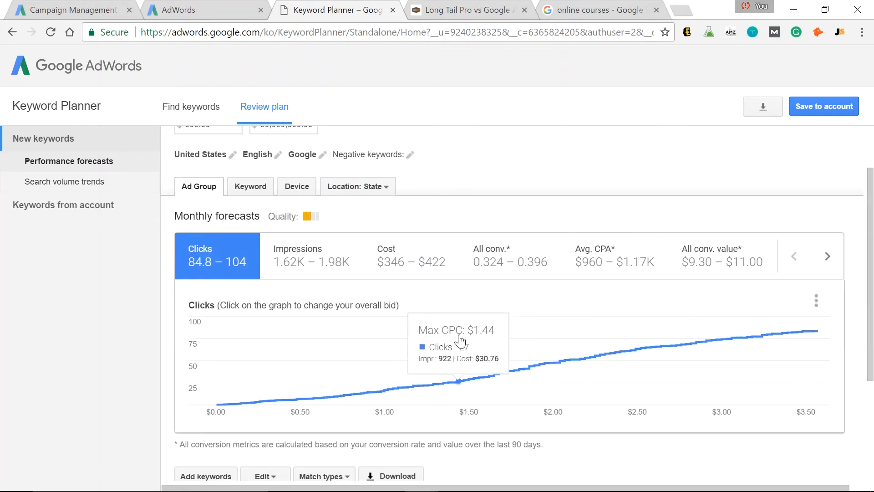
pyautogui.moveTo(591, 301)
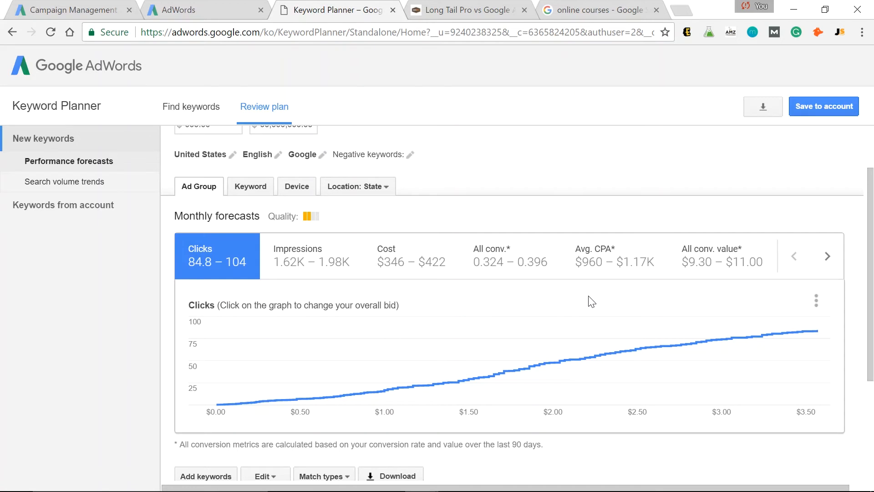
# Edit the Online Courses ad group keywords to replace 'course sites' with 'coursera'
pyautogui.click(591, 301)
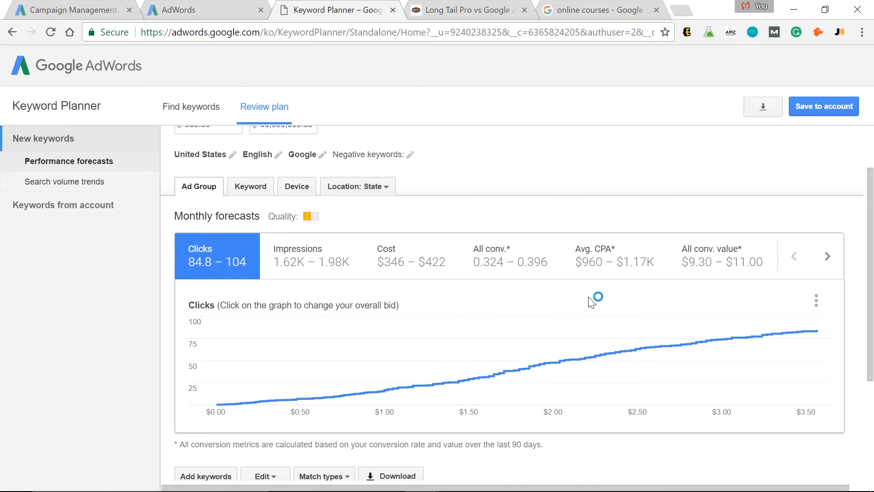
pyautogui.scroll(-3)
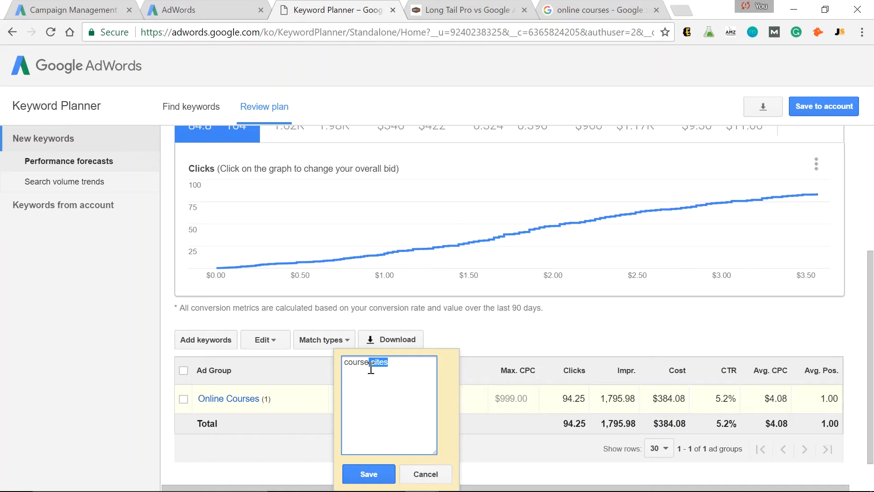
pyautogui.click(368, 473)
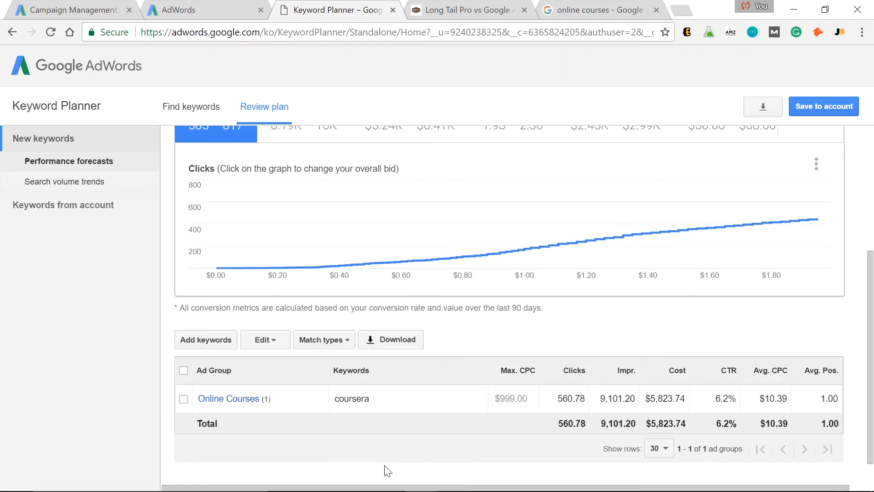
pyautogui.moveTo(684, 333)
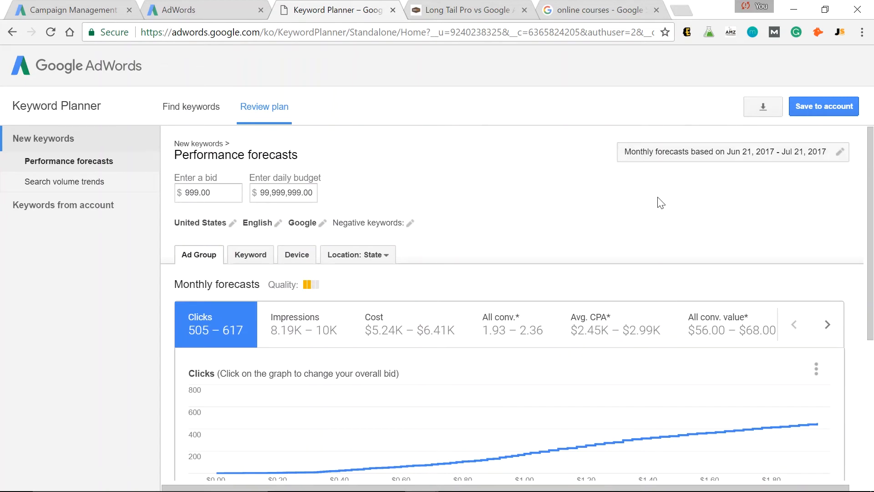
# Leave the Keyword Planner forecast and bring up the Long Tail Pro vs Google AdWords article
pyautogui.scroll(-3)
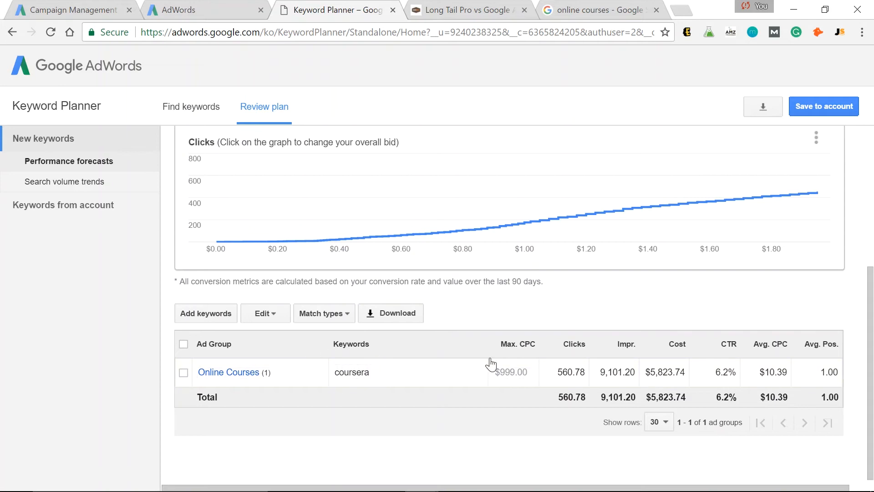
pyautogui.moveTo(645, 334)
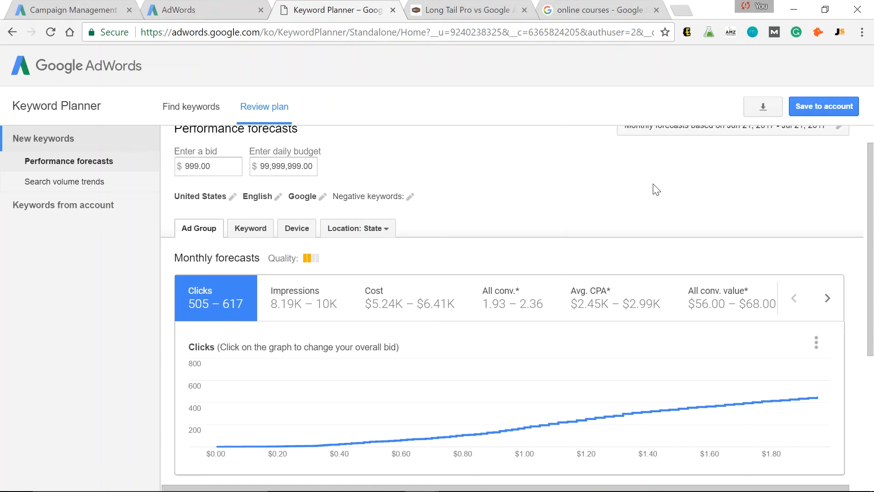
pyautogui.moveTo(277, 105)
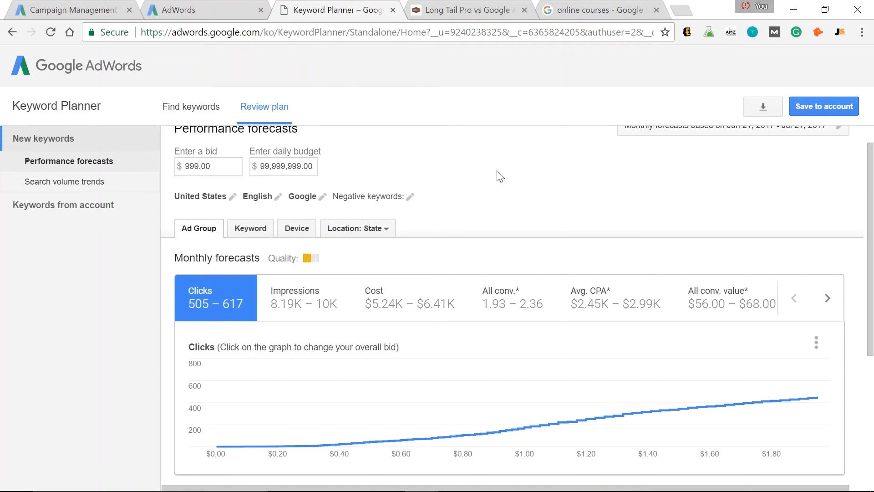
pyautogui.moveTo(476, 163)
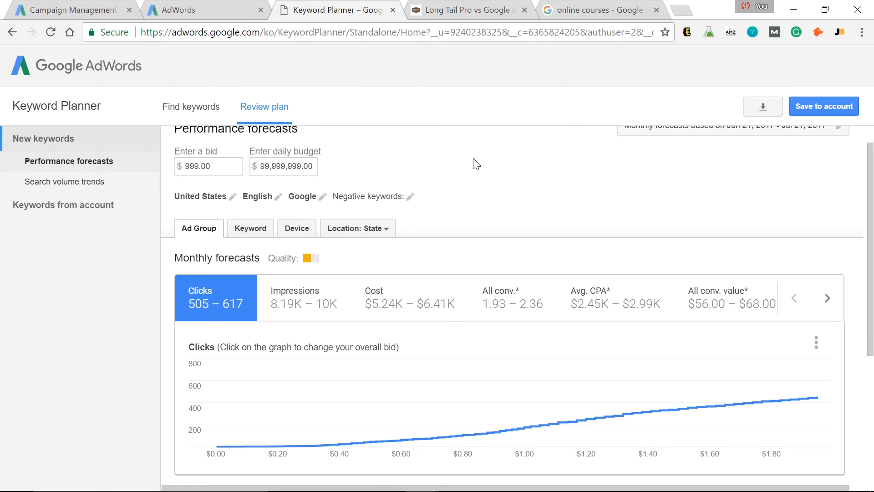
pyautogui.moveTo(587, 180)
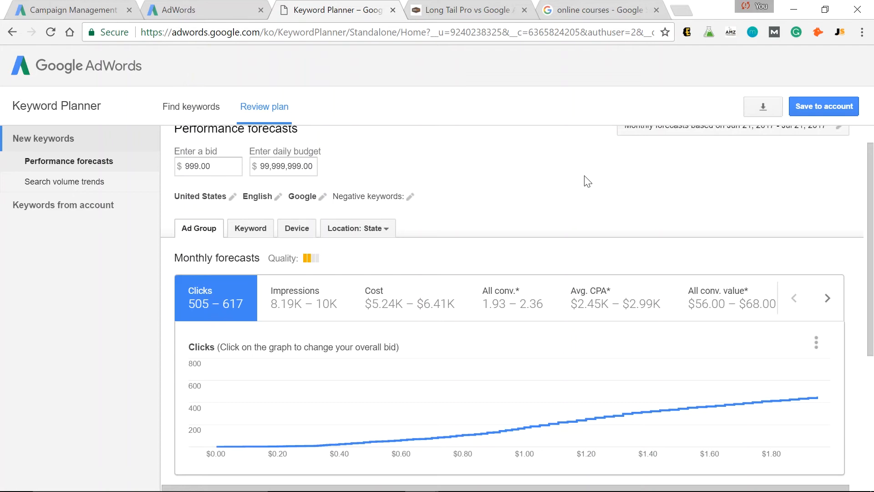
pyautogui.moveTo(457, 210)
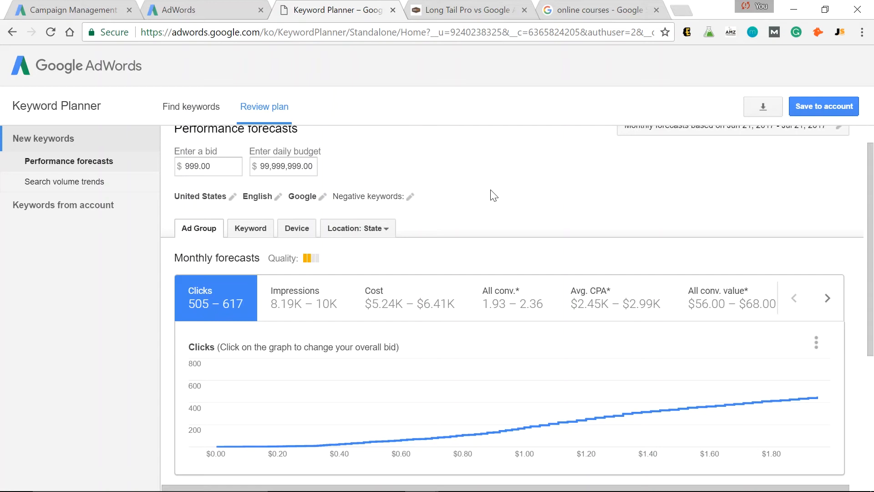
pyautogui.moveTo(429, 32)
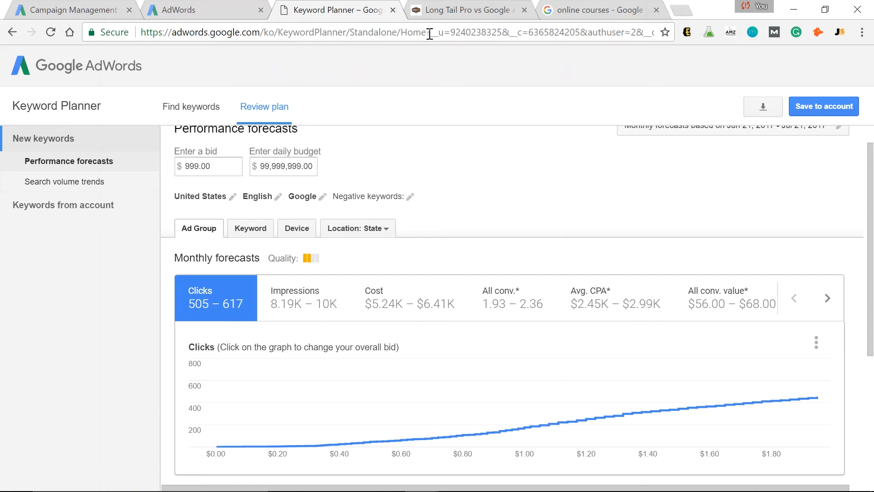
pyautogui.click(468, 10)
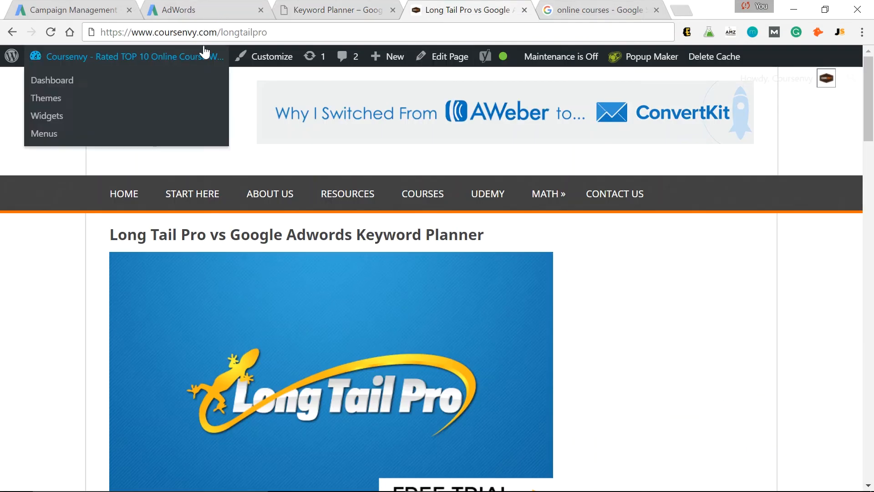
pyautogui.scroll(-3)
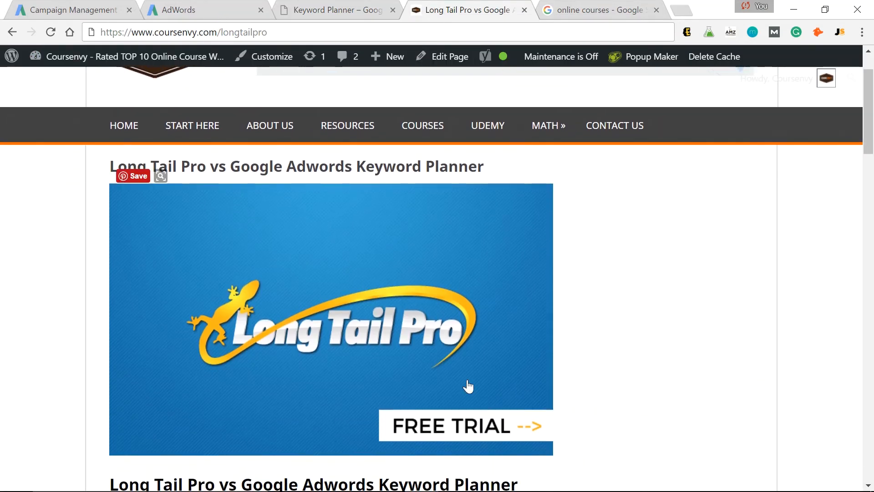
pyautogui.moveTo(450, 426)
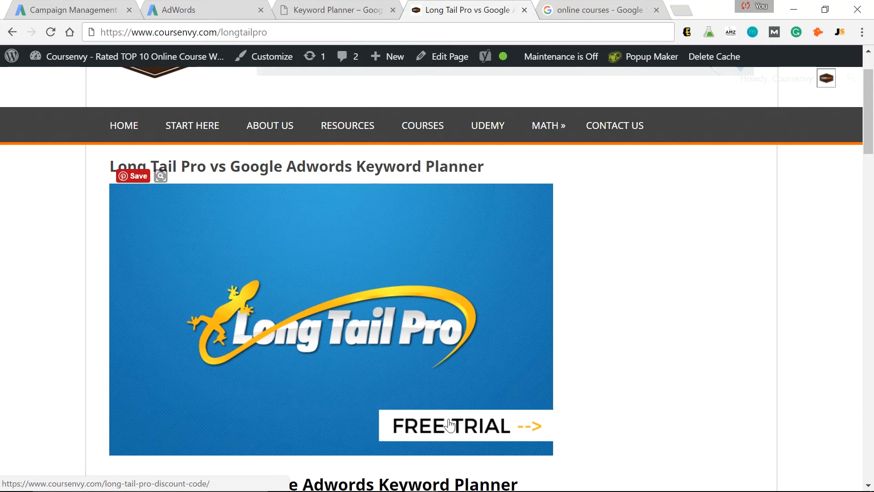
# Start the Long Tail Pro free trial and enter seed keywords 'course sites' and 'coursera'
pyautogui.click(464, 425)
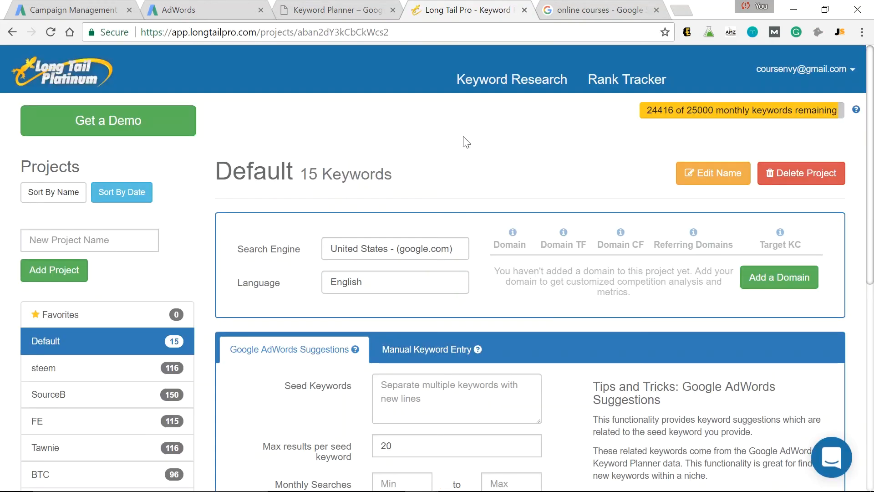
pyautogui.moveTo(473, 148)
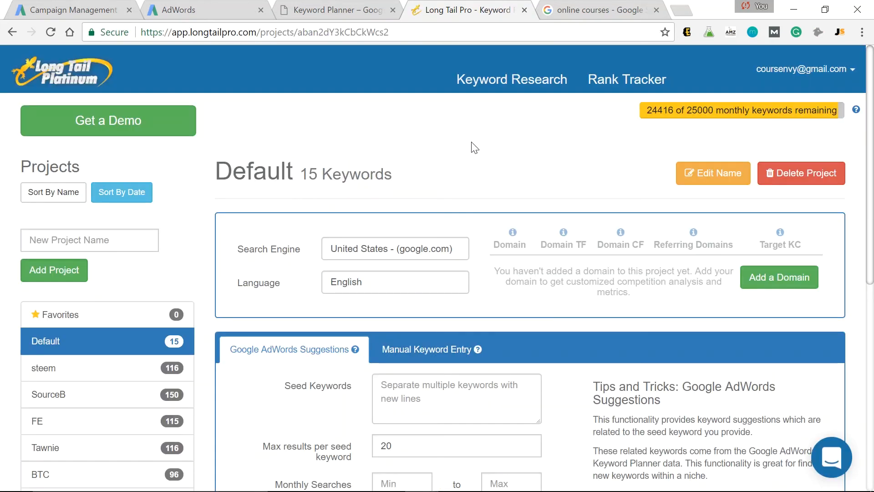
pyautogui.moveTo(301, 238)
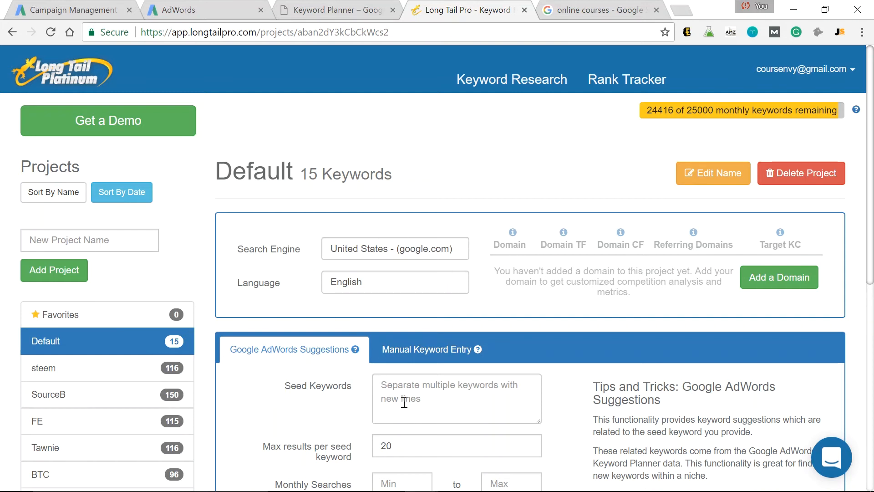
pyautogui.click(456, 398)
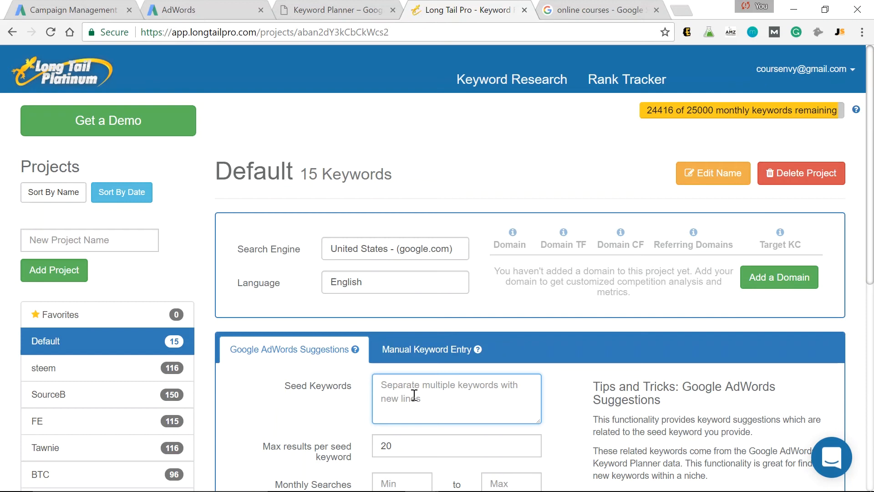
pyautogui.write('course sites')
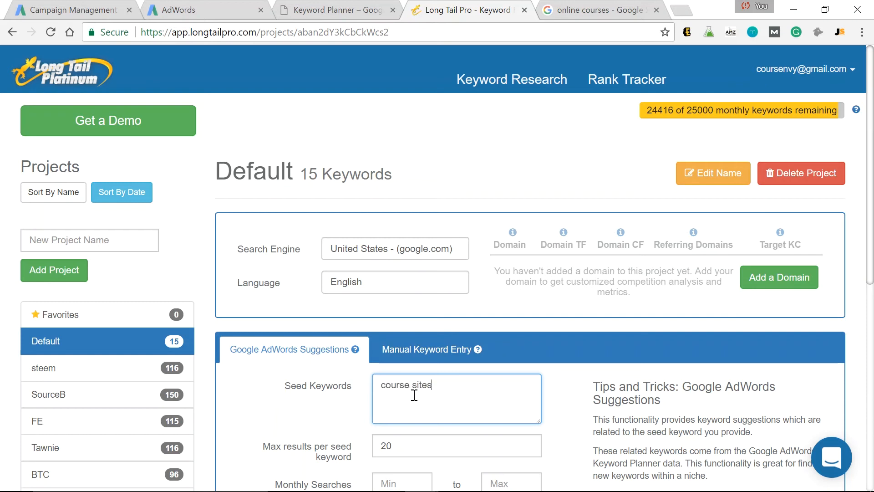
pyautogui.write('coursera')
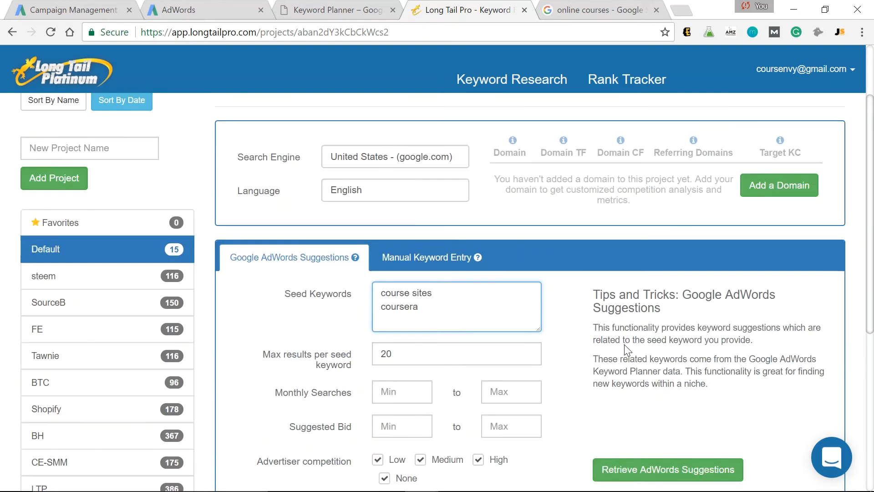
pyautogui.moveTo(306, 353)
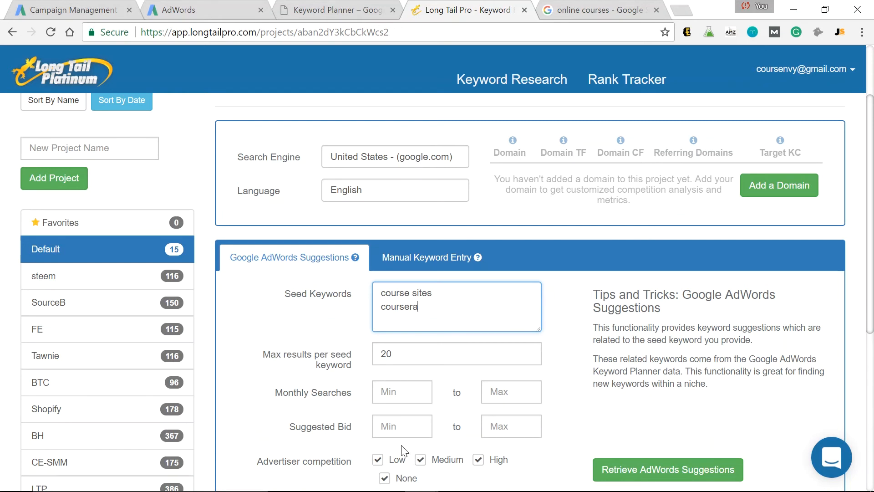
pyautogui.moveTo(343, 463)
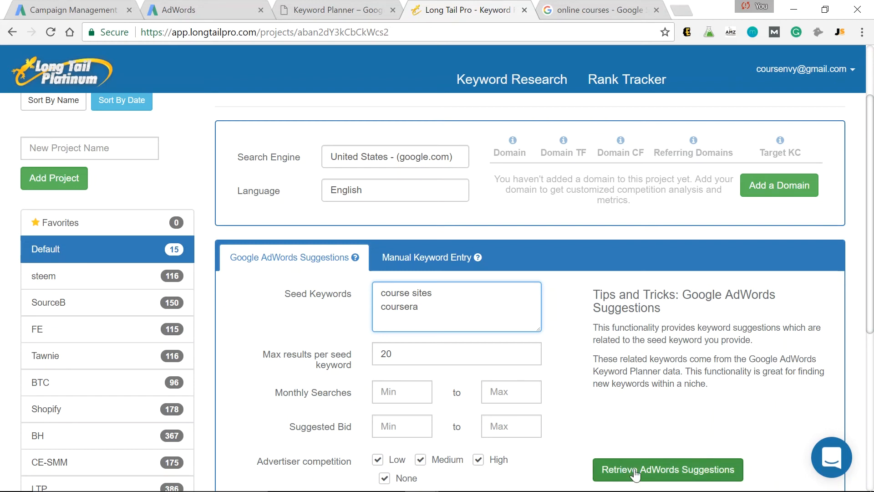
# Retrieve AdWords suggestions for both seeds and rank the keywords by highest volume
pyautogui.click(667, 470)
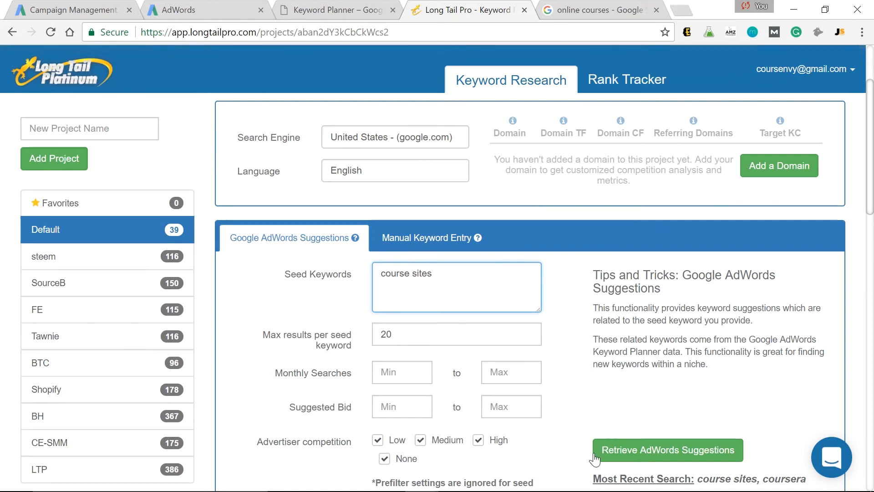
pyautogui.click(667, 450)
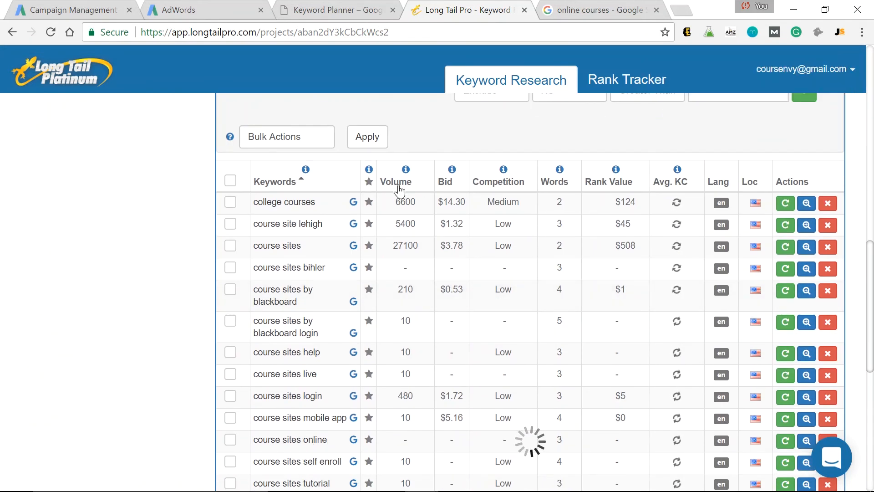
pyautogui.click(396, 182)
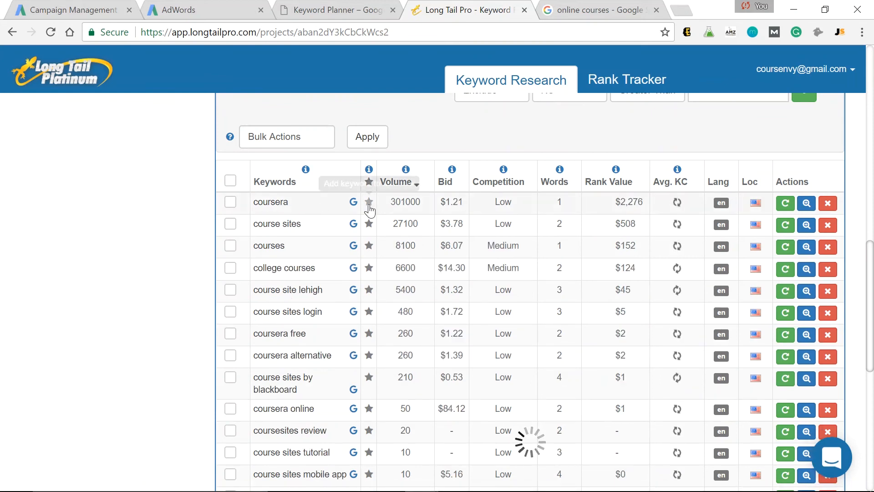
pyautogui.moveTo(473, 218)
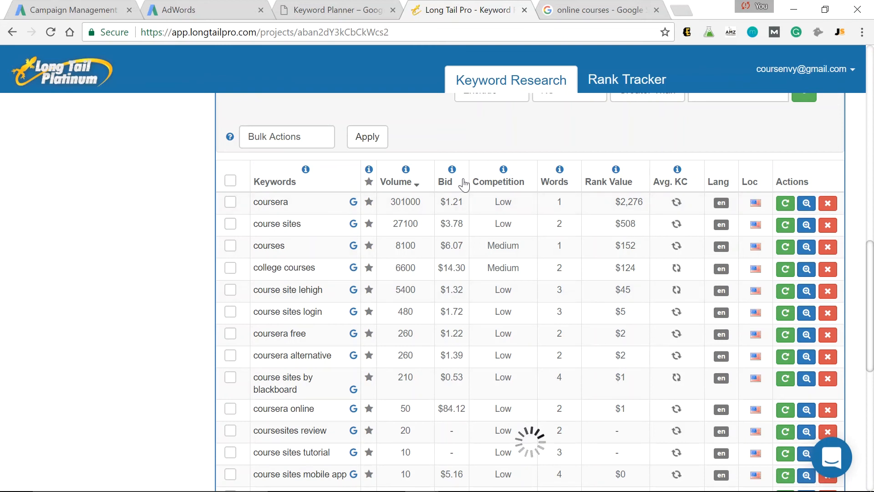
pyautogui.moveTo(503, 169)
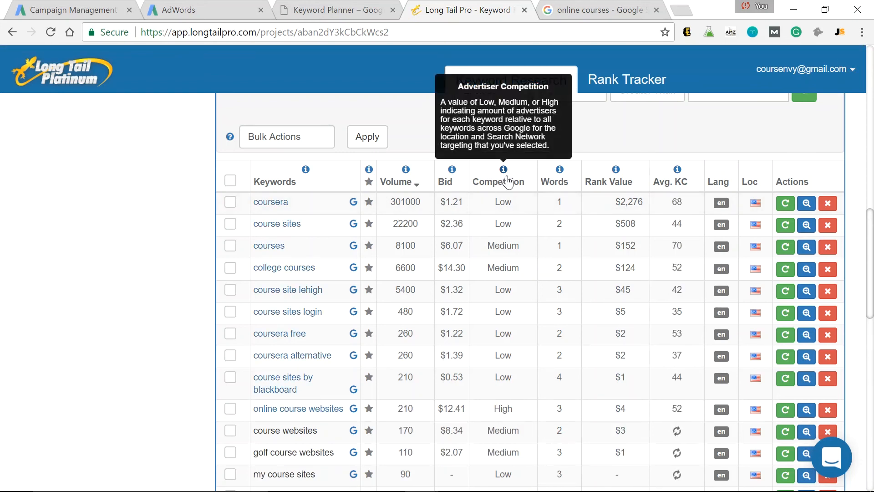
pyautogui.moveTo(517, 207)
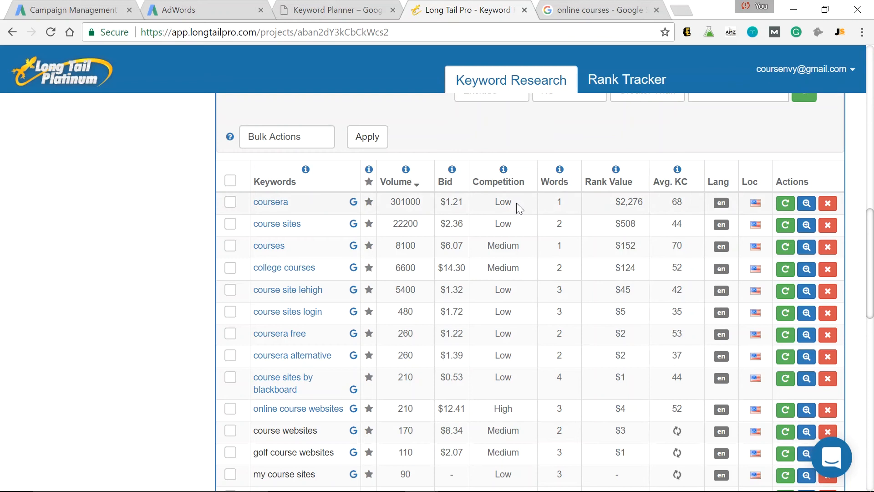
pyautogui.moveTo(688, 183)
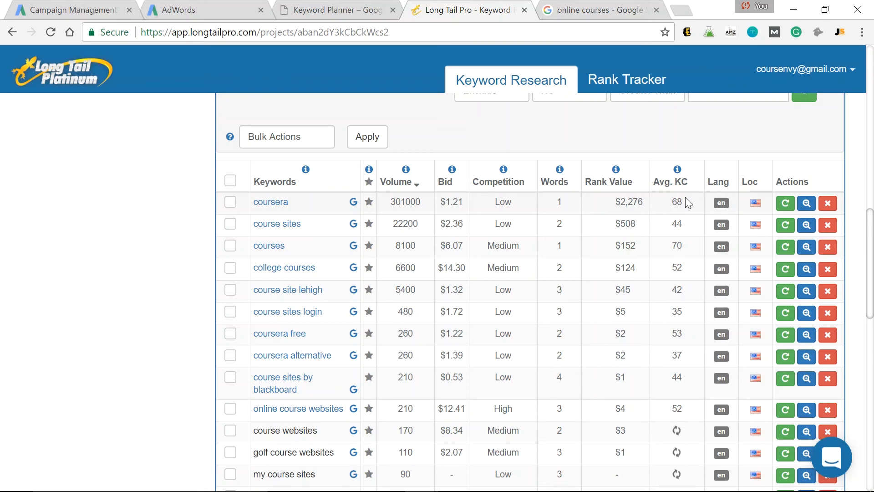
pyautogui.moveTo(270, 202)
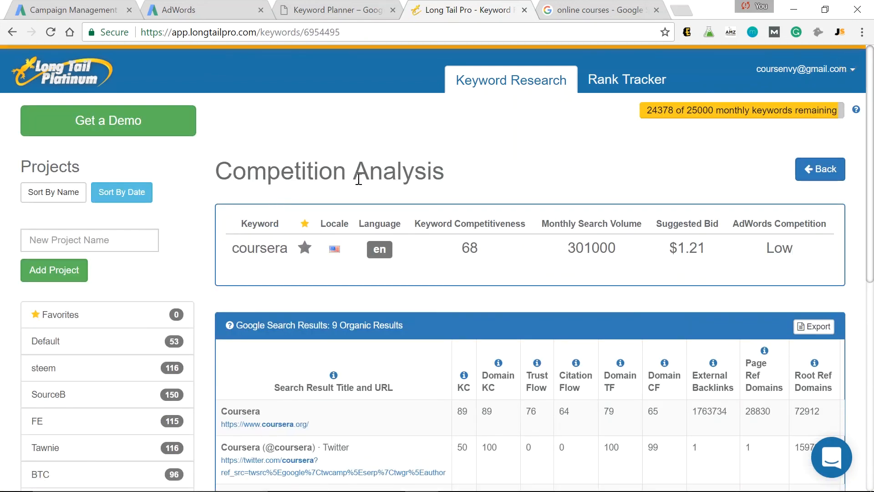
pyautogui.scroll(-3)
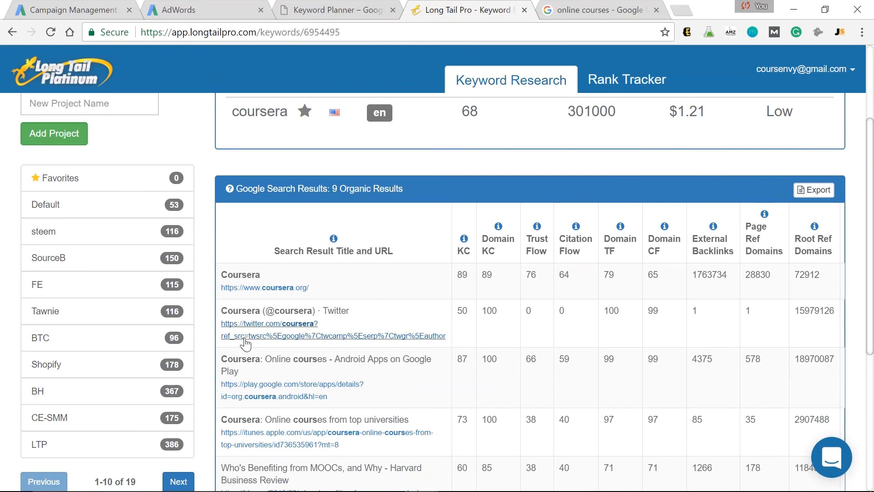
pyautogui.moveTo(463, 393)
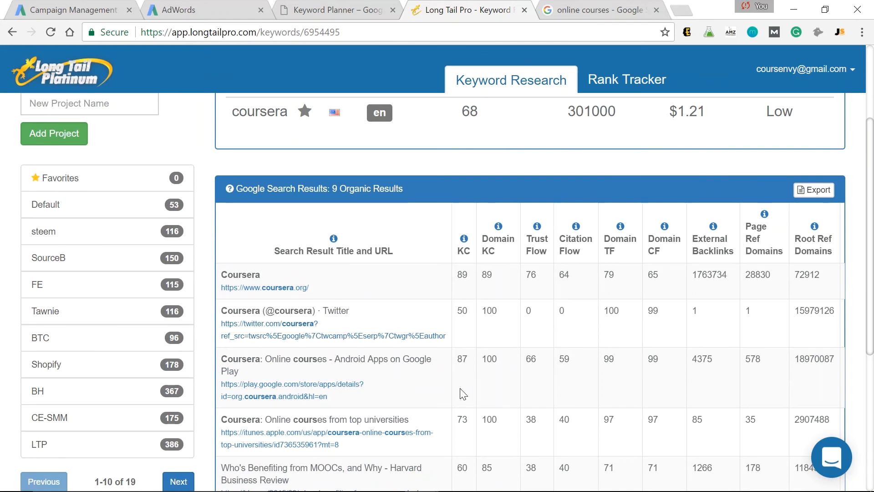
pyautogui.moveTo(396, 362)
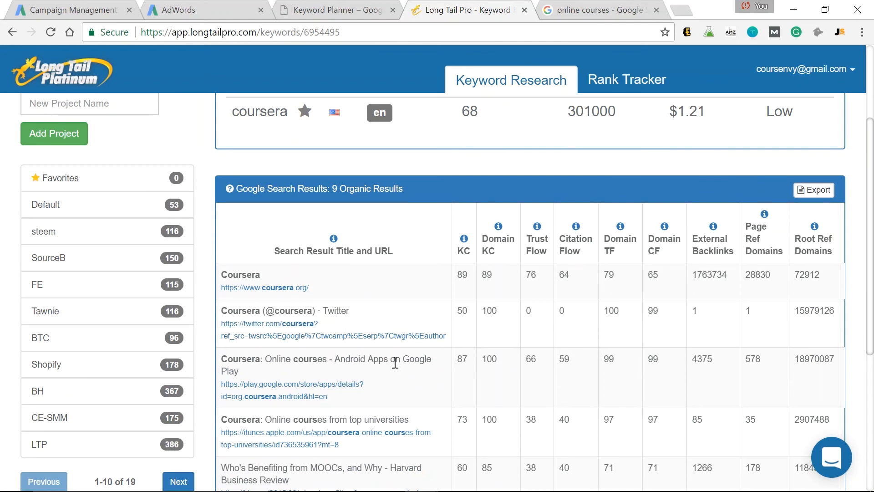
pyautogui.scroll(-3)
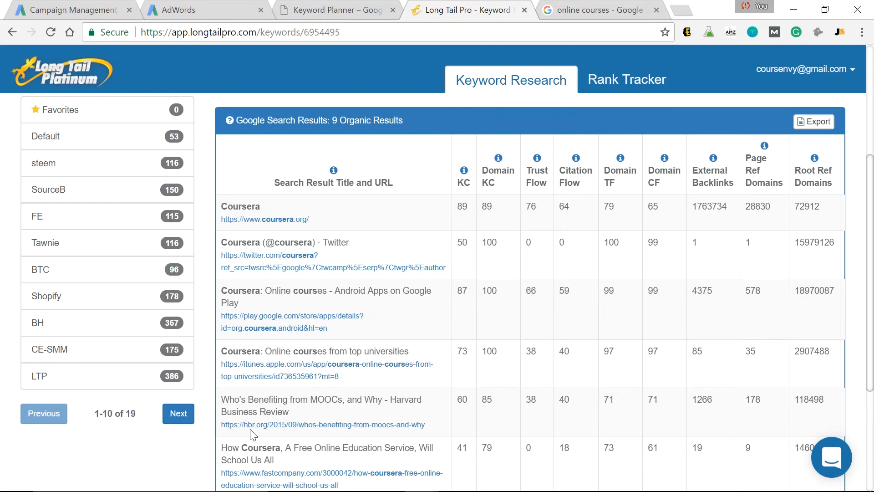
pyautogui.scroll(-3)
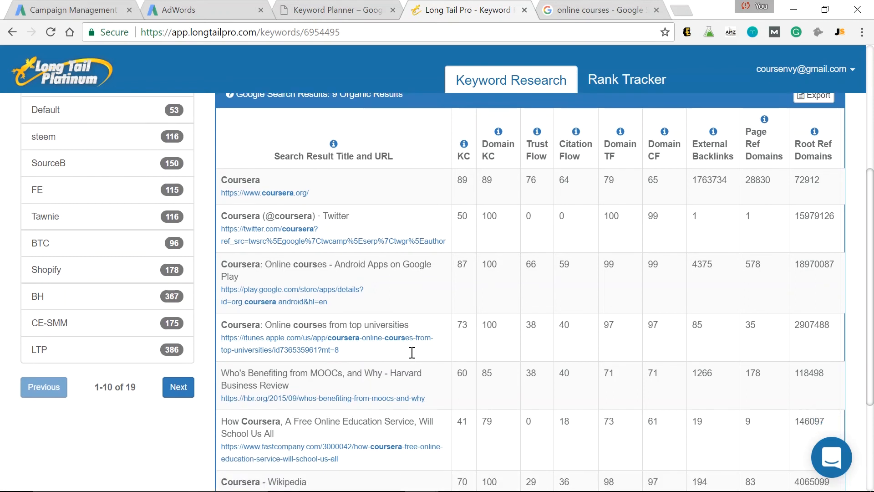
pyautogui.scroll(-3)
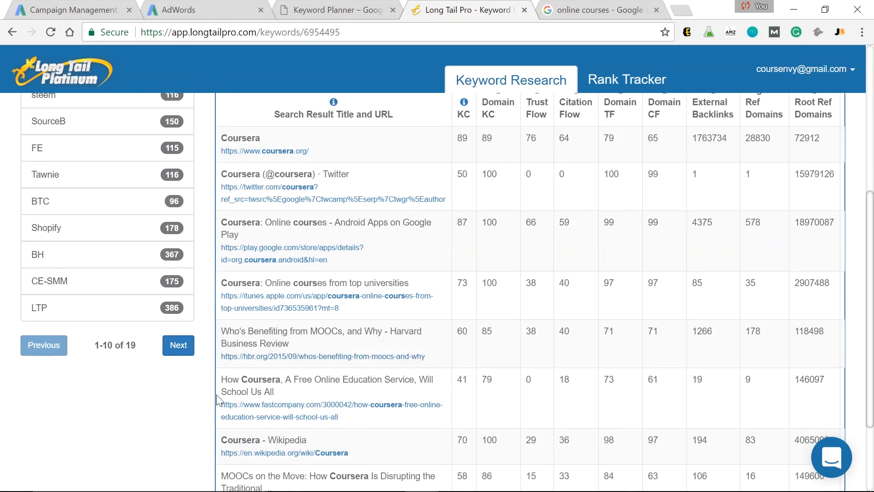
pyautogui.moveTo(488, 263)
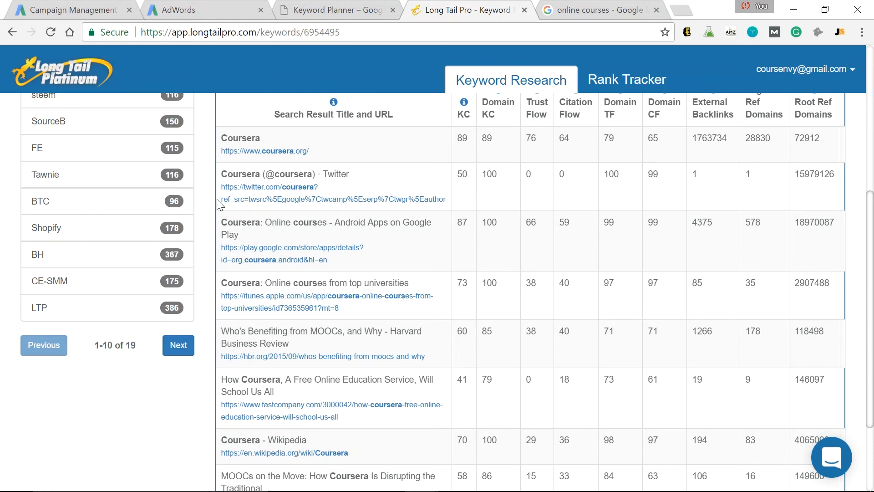
pyautogui.moveTo(523, 296)
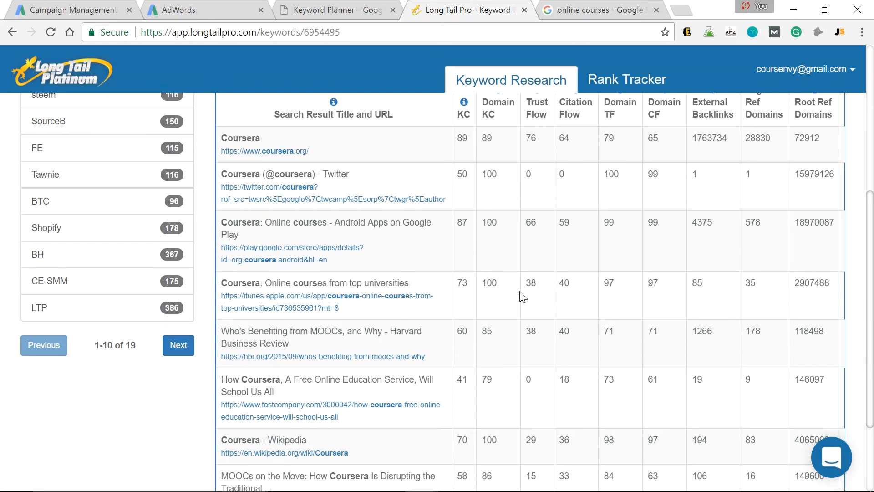
pyautogui.moveTo(474, 315)
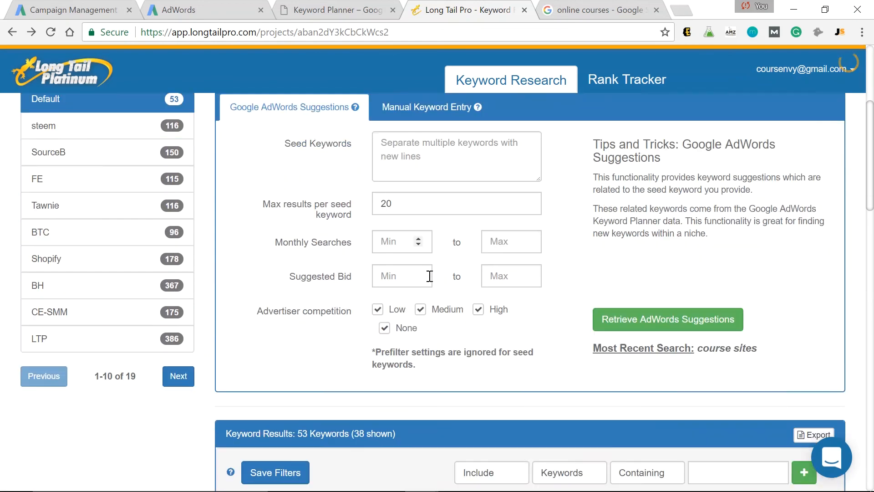
# Scroll to the Keyword Results table while the Avg. KC column updates
pyautogui.scroll(-3)
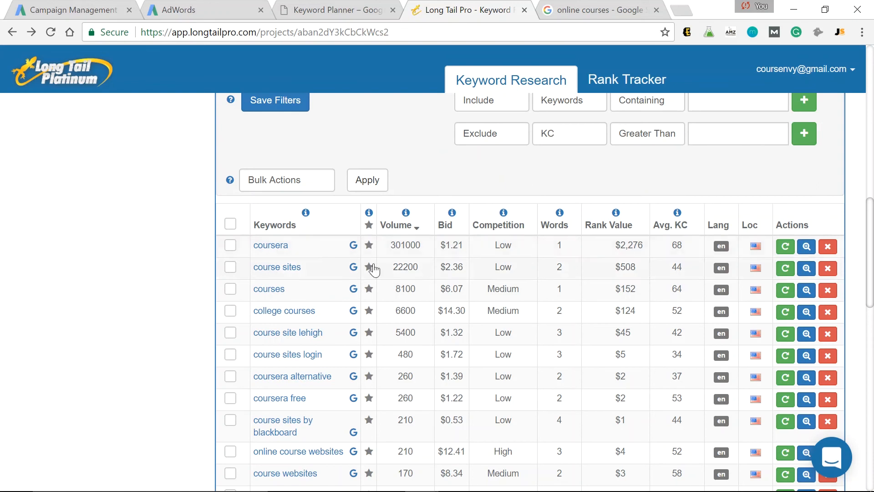
pyautogui.moveTo(438, 269)
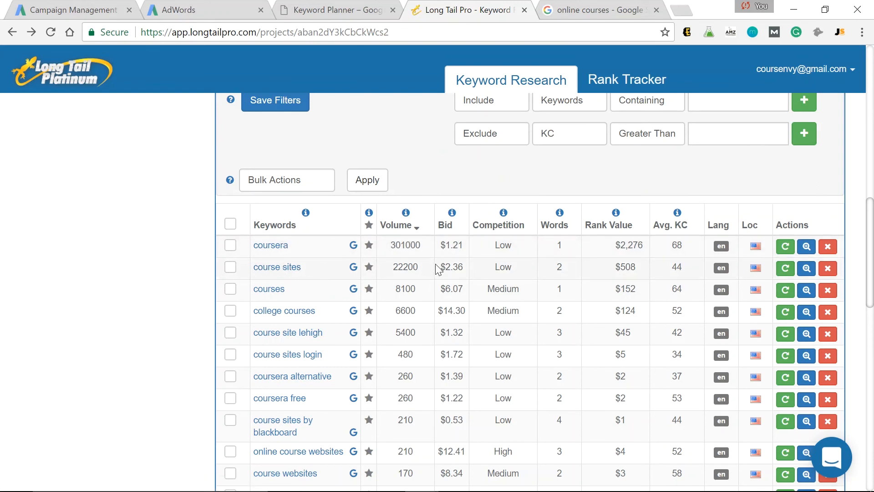
pyautogui.moveTo(641, 289)
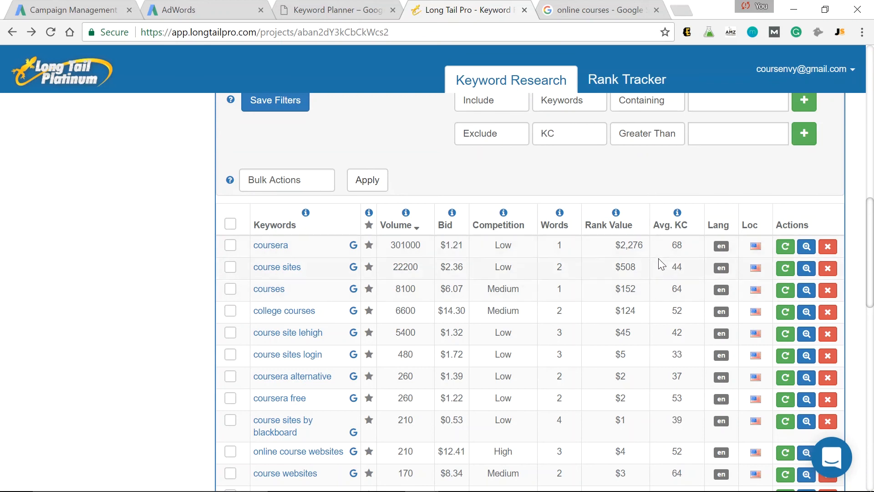
pyautogui.moveTo(681, 280)
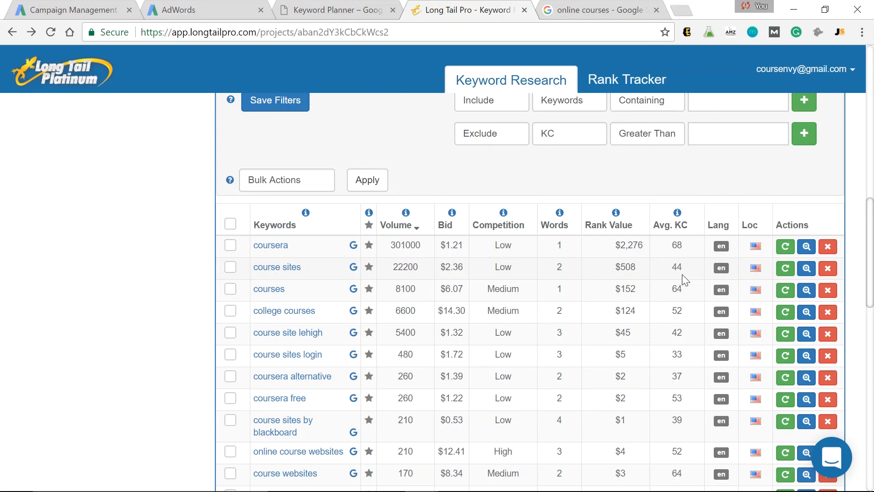
pyautogui.moveTo(691, 268)
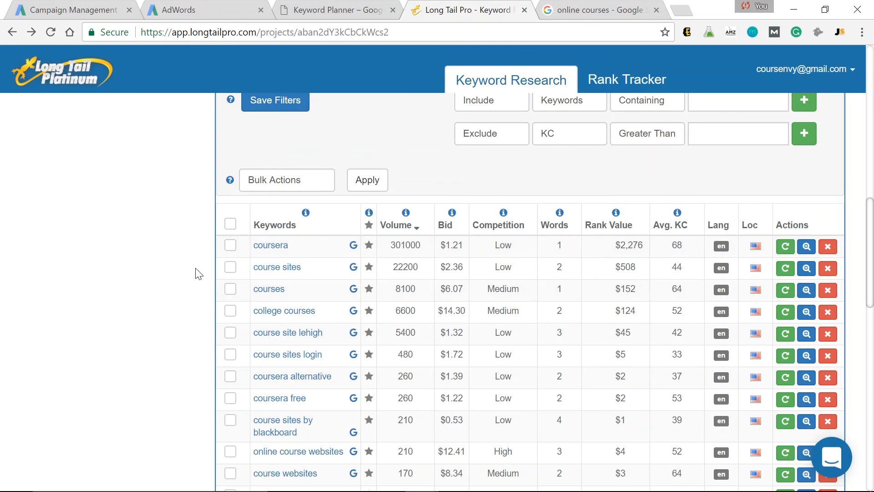
pyautogui.moveTo(190, 242)
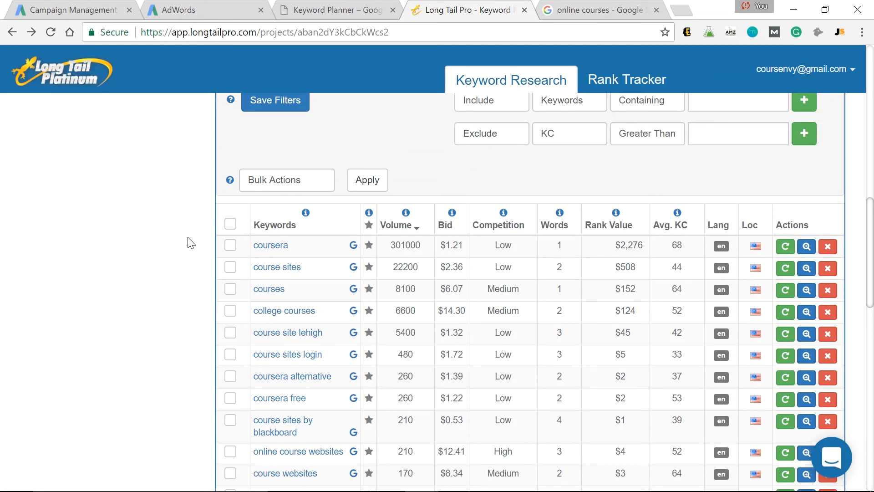
pyautogui.moveTo(375, 322)
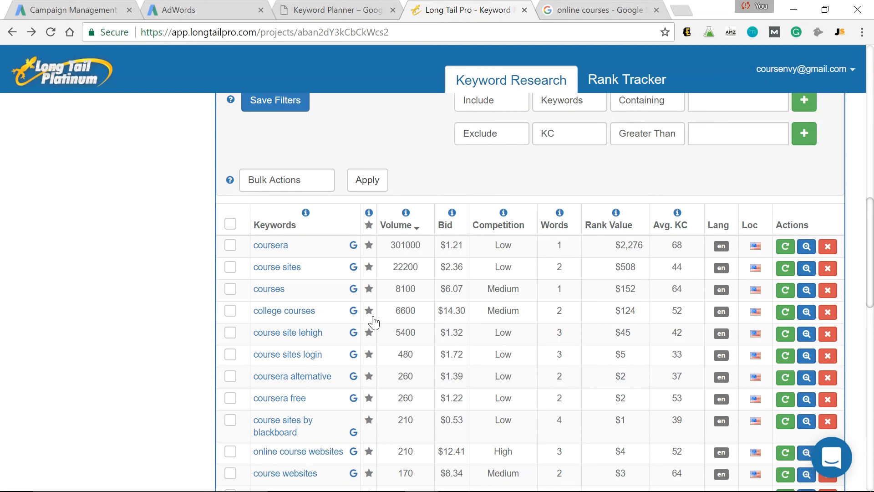
pyautogui.moveTo(245, 270)
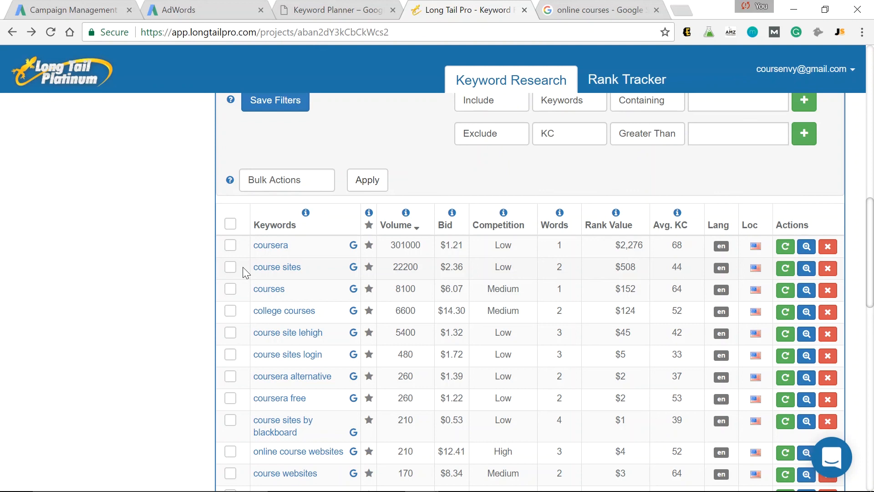
pyautogui.moveTo(682, 226)
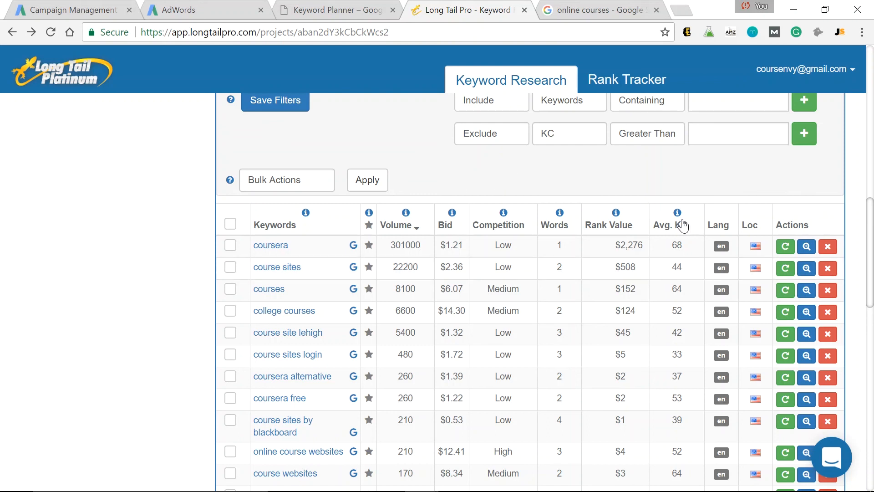
pyautogui.moveTo(684, 229)
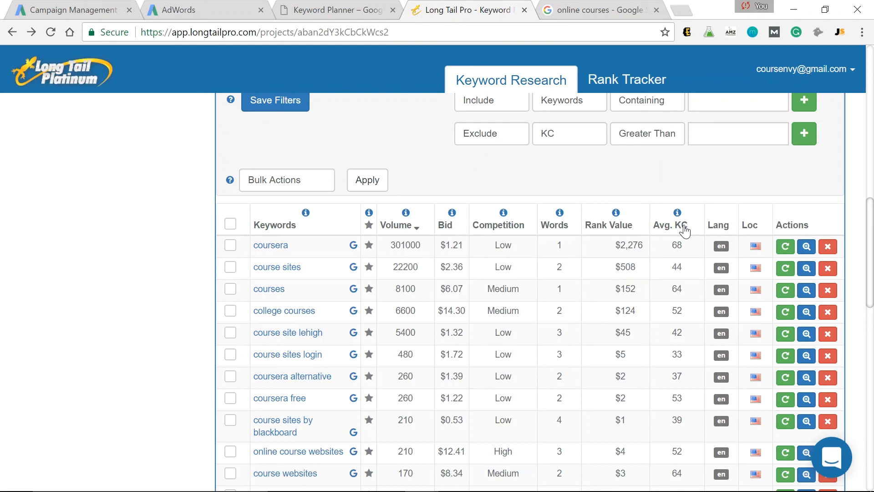
# Sort the 53 keywords by lowest average KC and review the low-KC long-tail entries
pyautogui.click(669, 225)
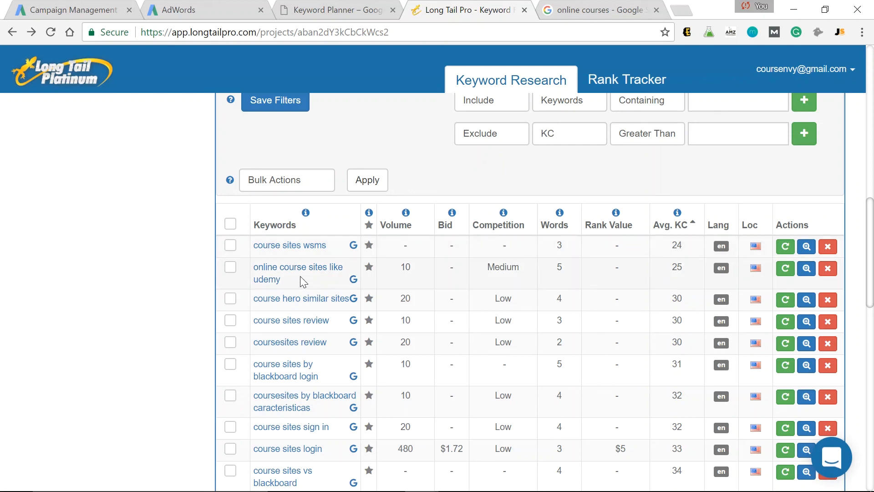
pyautogui.moveTo(646, 282)
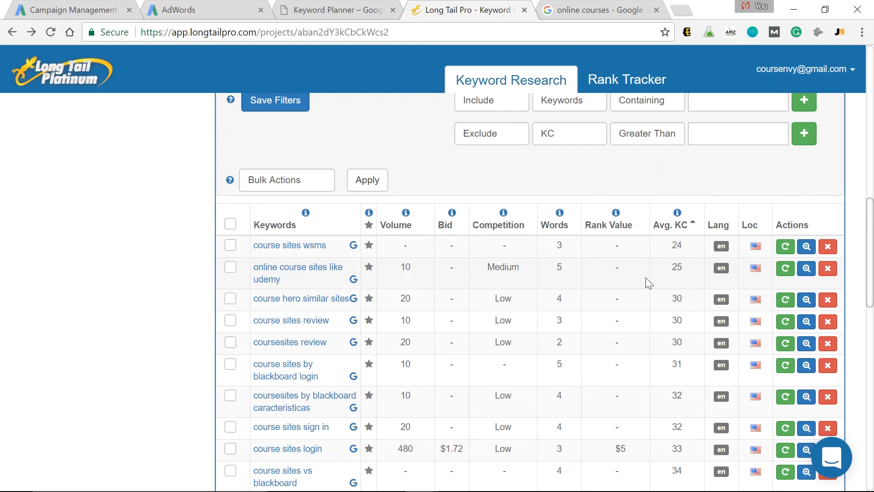
pyautogui.moveTo(678, 280)
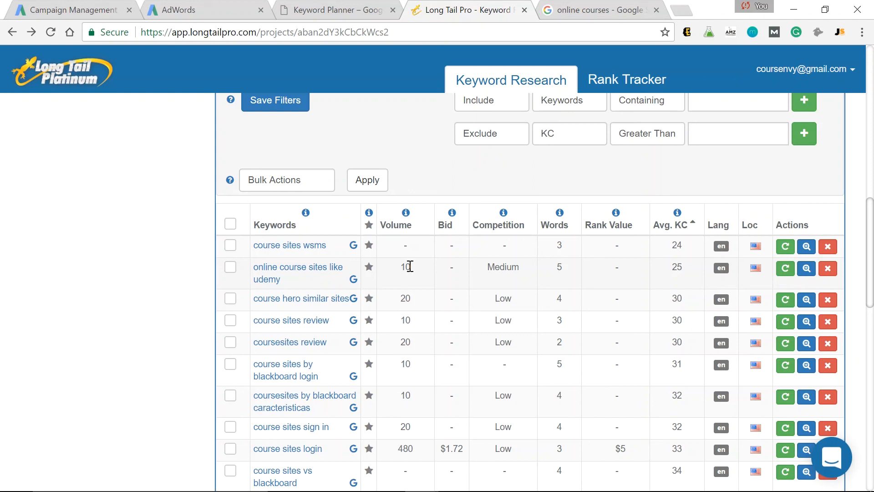
pyautogui.moveTo(272, 282)
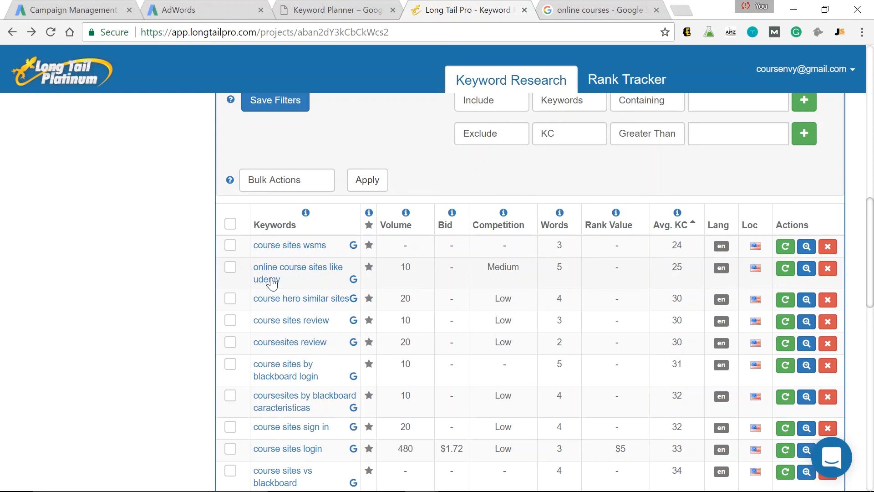
pyautogui.moveTo(298, 272)
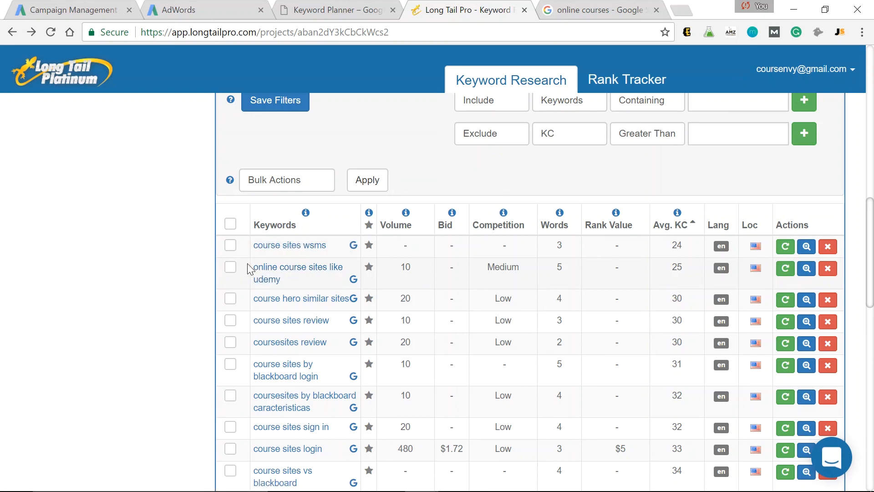
pyautogui.moveTo(388, 279)
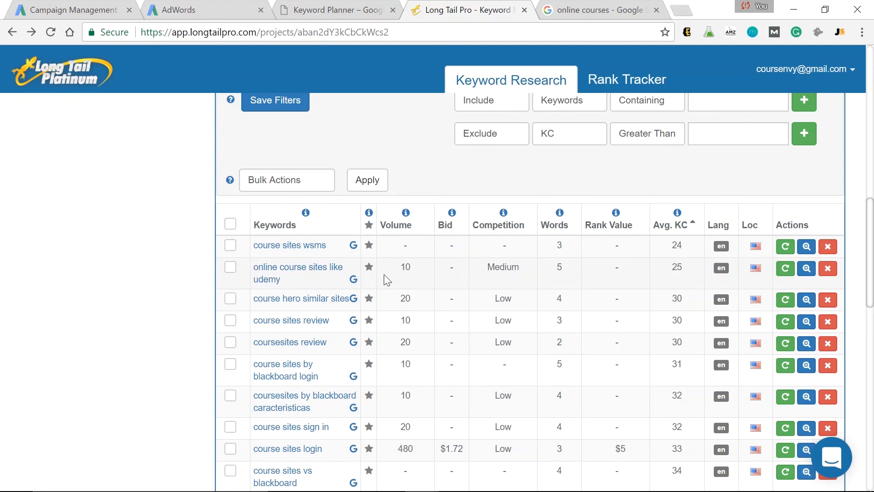
pyautogui.moveTo(294, 286)
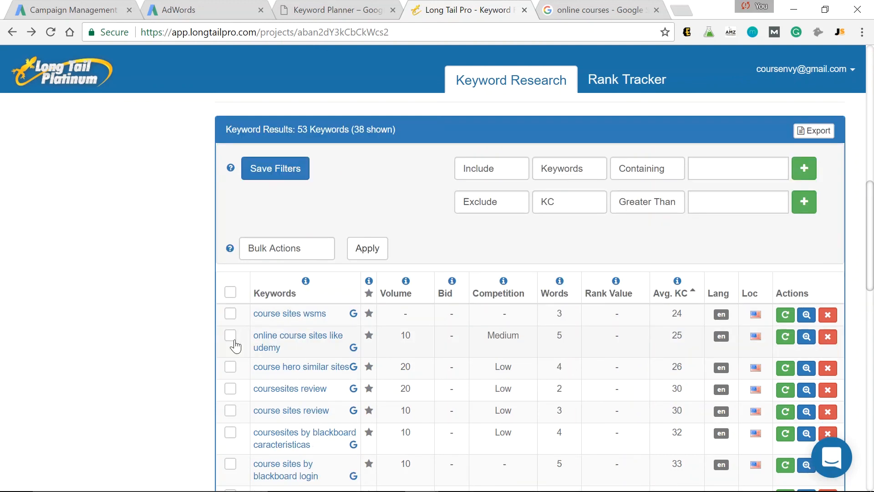
pyautogui.scroll(-3)
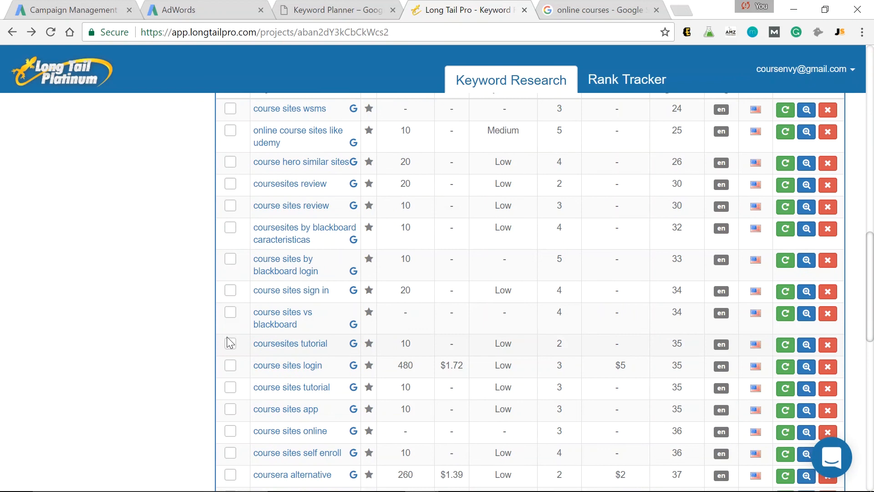
pyautogui.scroll(-3)
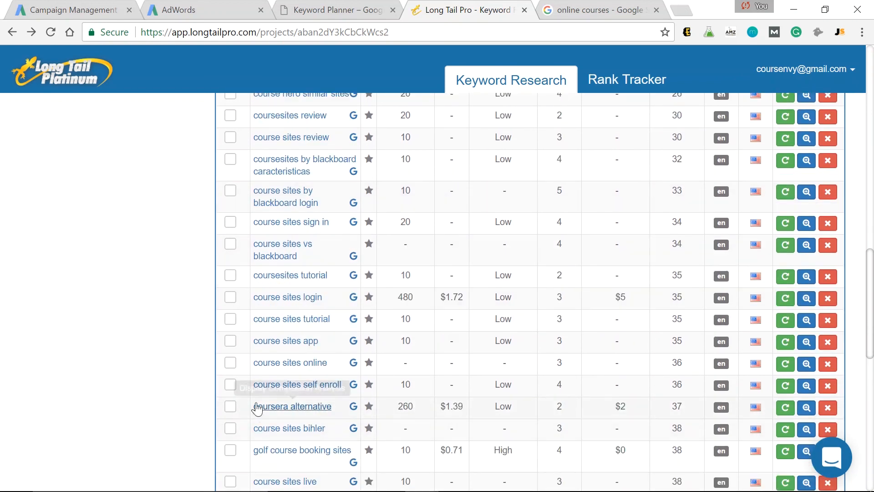
pyautogui.moveTo(291, 406)
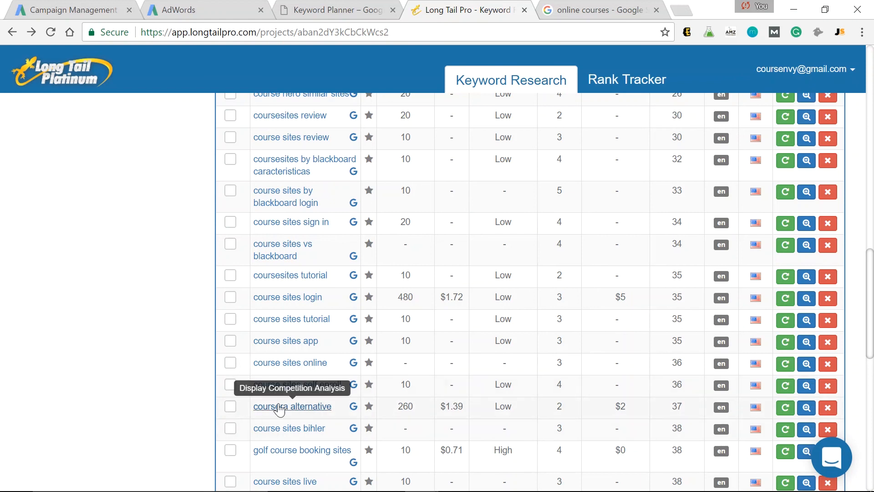